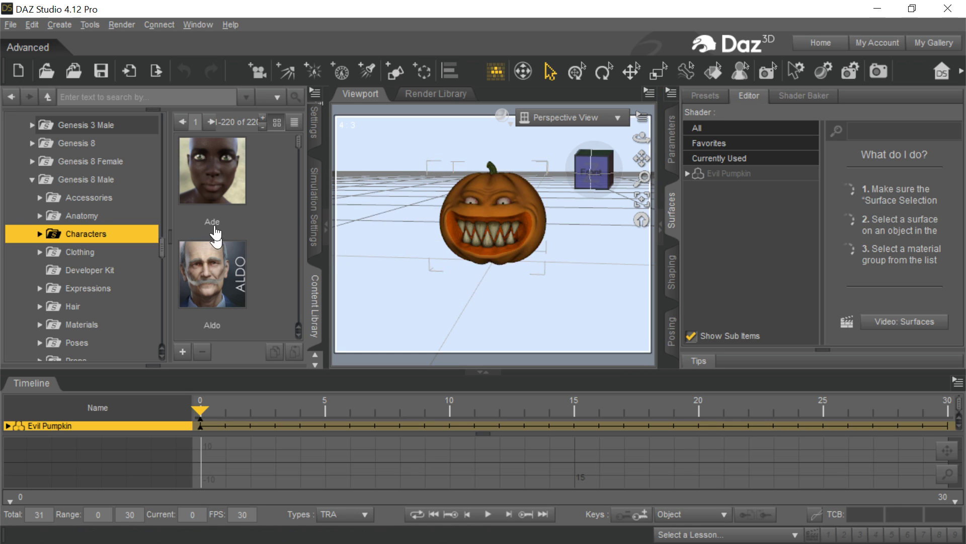
mouse_move(476, 216)
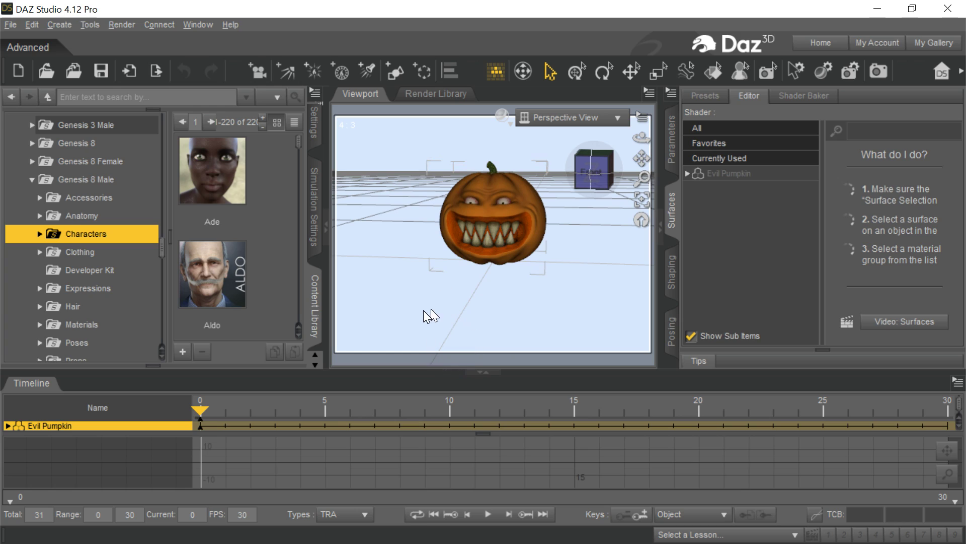
mouse_move(428, 316)
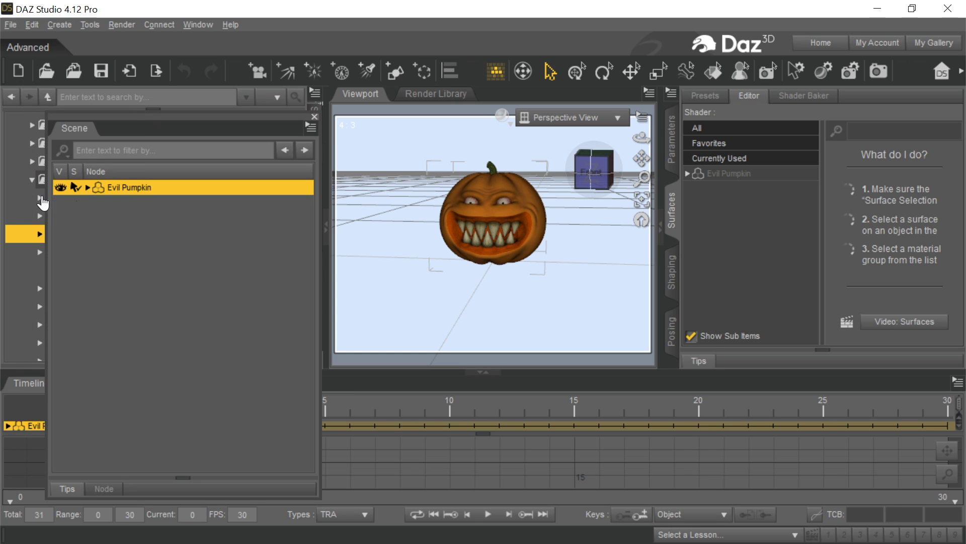
mouse_move(175, 116)
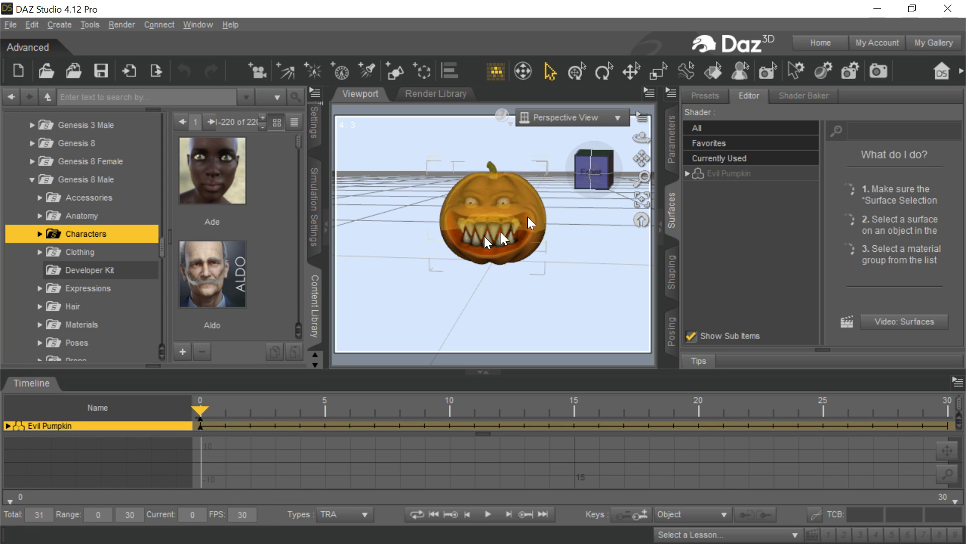
Export the pumpkin from DAZ Studio as Evil Pumpkin Head.fbx in the Exports folder
left_click(10, 24)
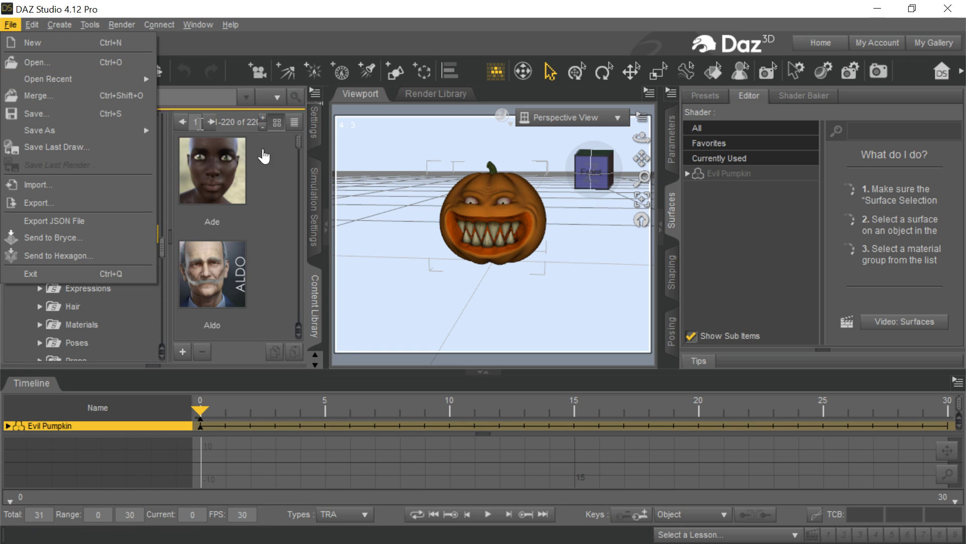
mouse_move(458, 303)
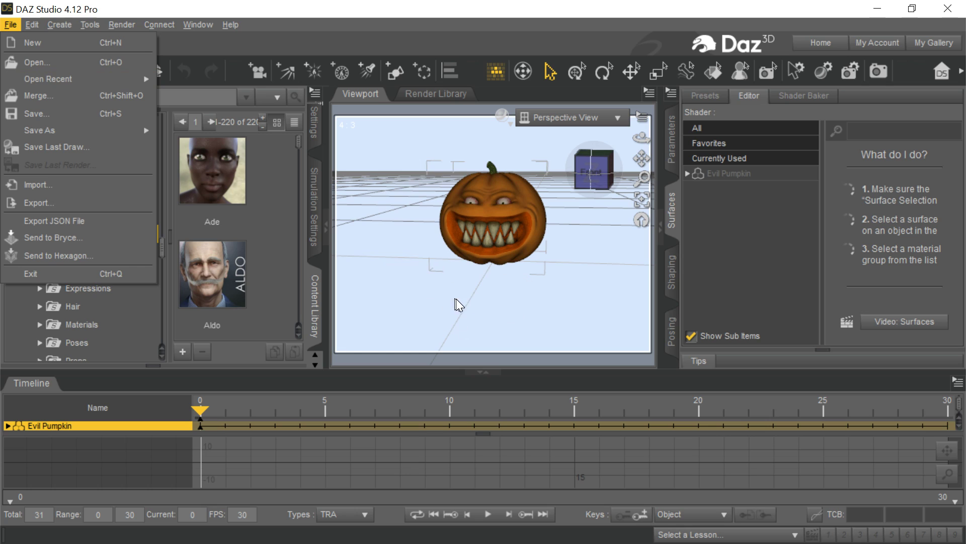
mouse_move(241, 213)
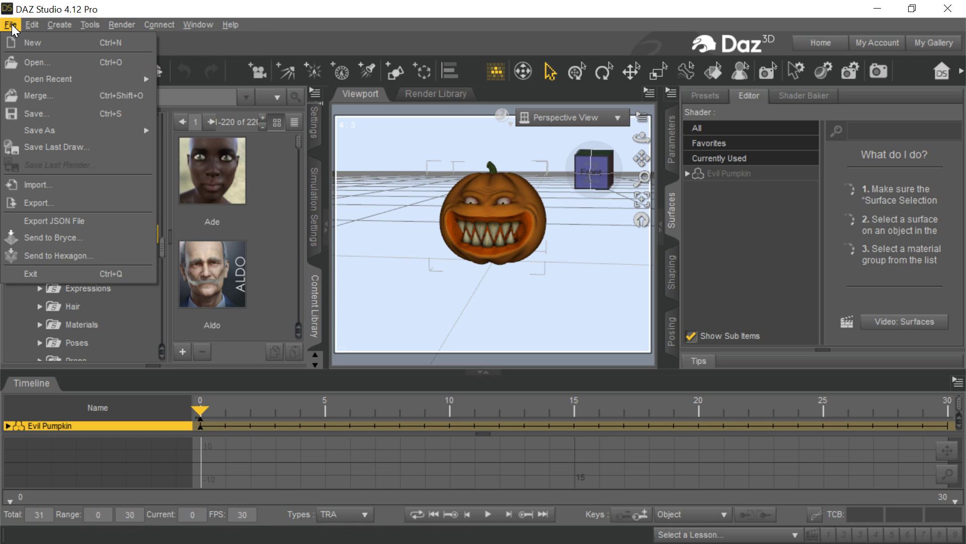
left_click(38, 203)
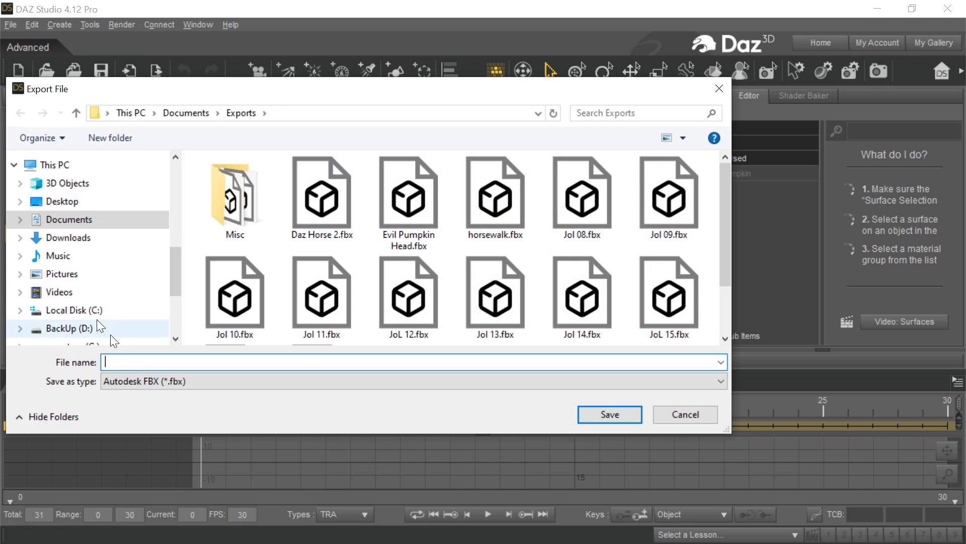
left_click(408, 196)
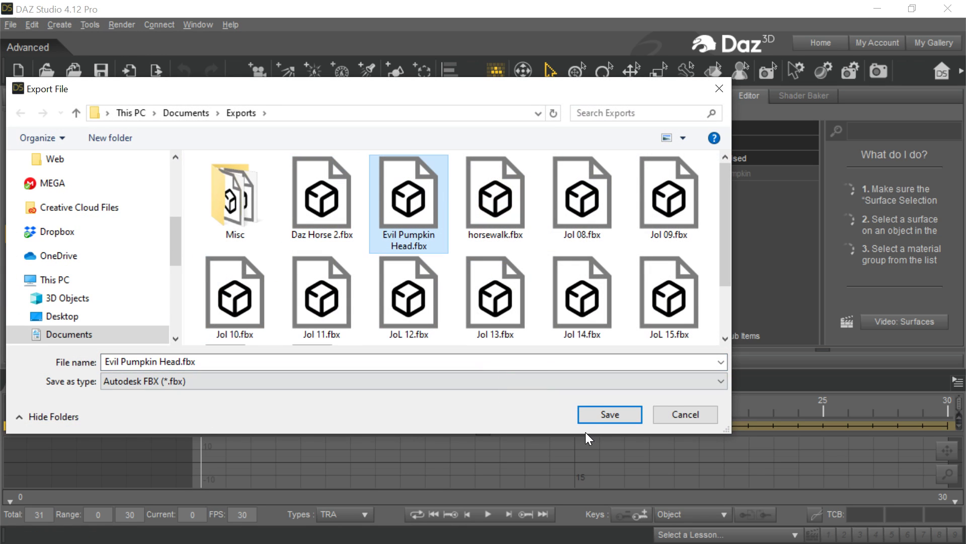
left_click(609, 414)
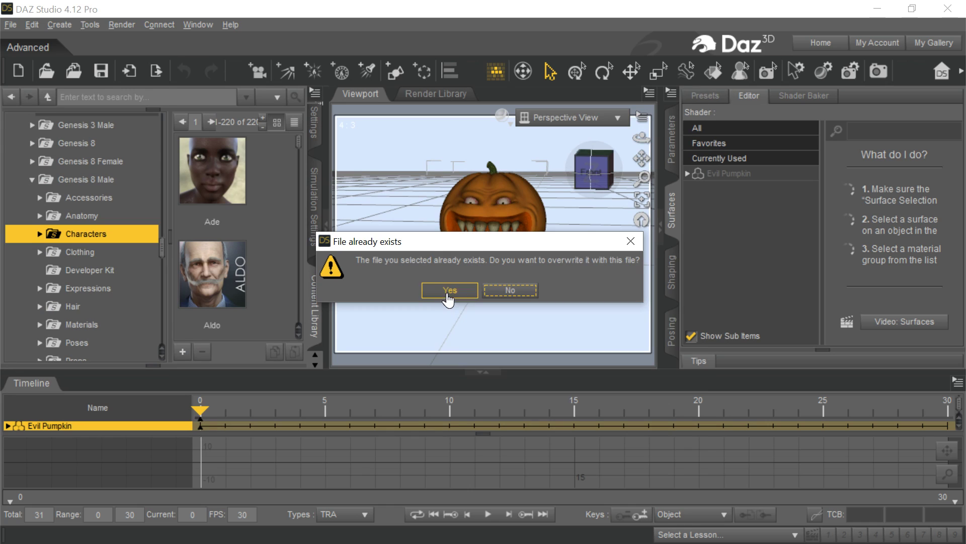
Overwrite the old FBX, review the pumpkin's staged morphs, and accept the morph export rules
left_click(449, 291)
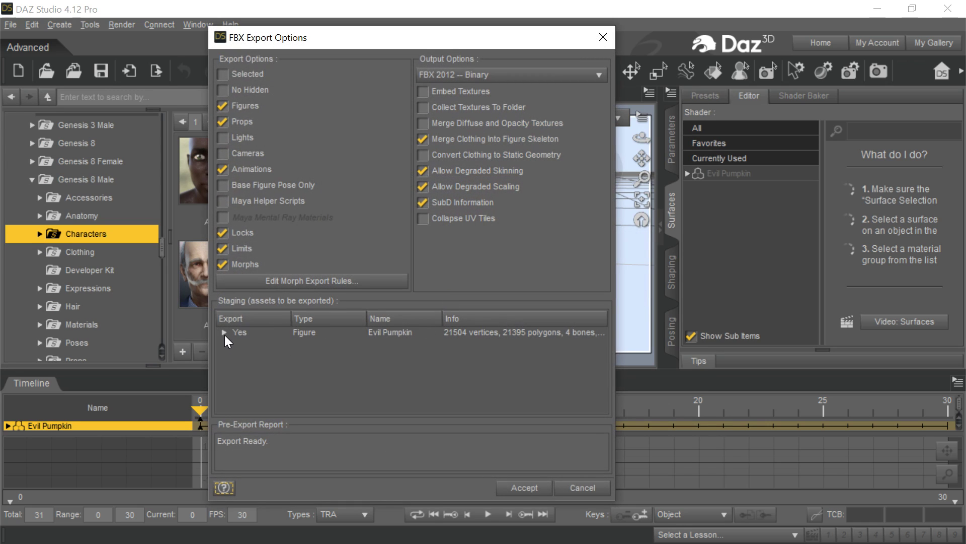
left_click(224, 332)
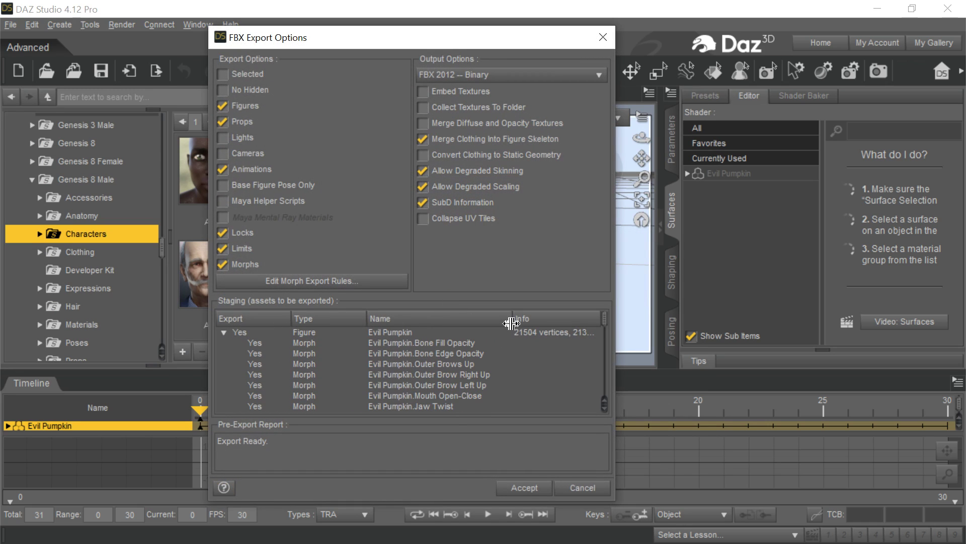
scroll("down", 3)
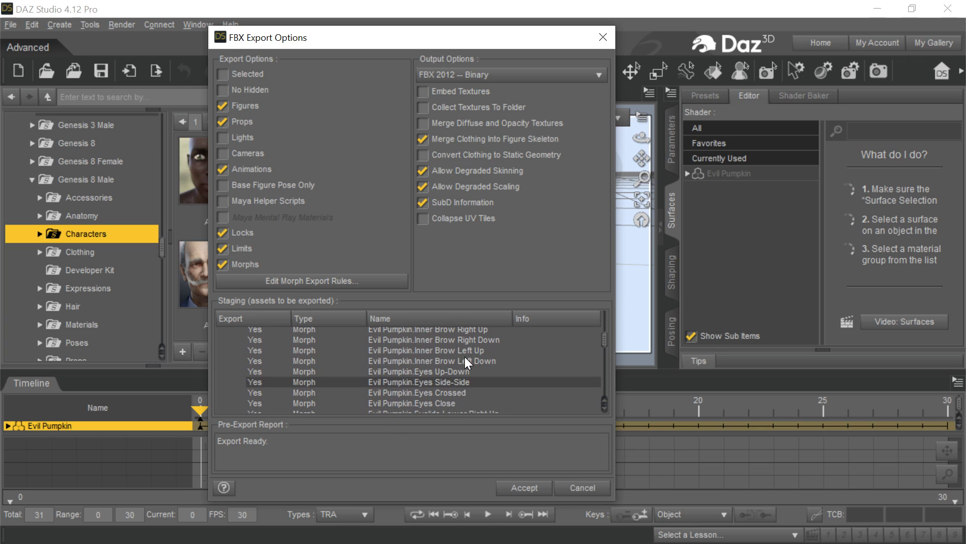
scroll("down", 3)
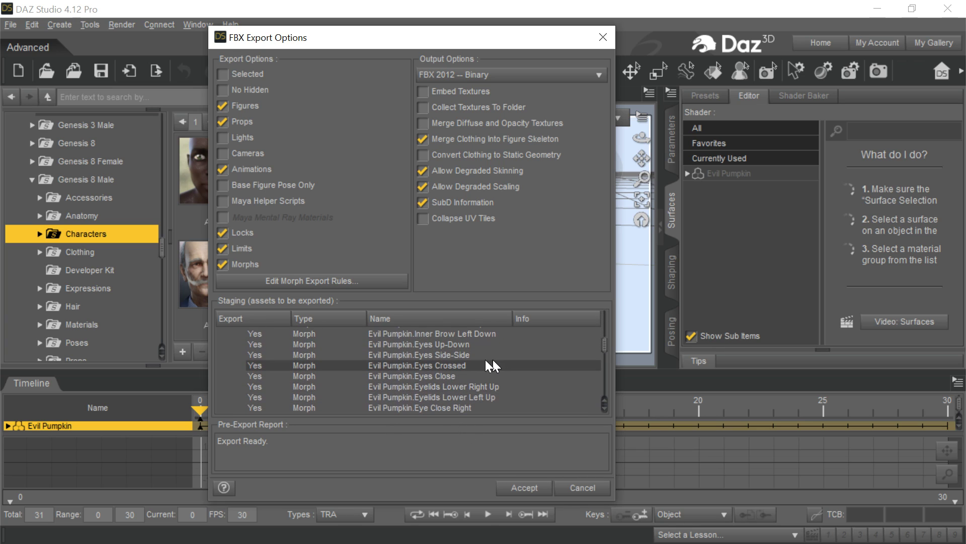
mouse_move(382, 372)
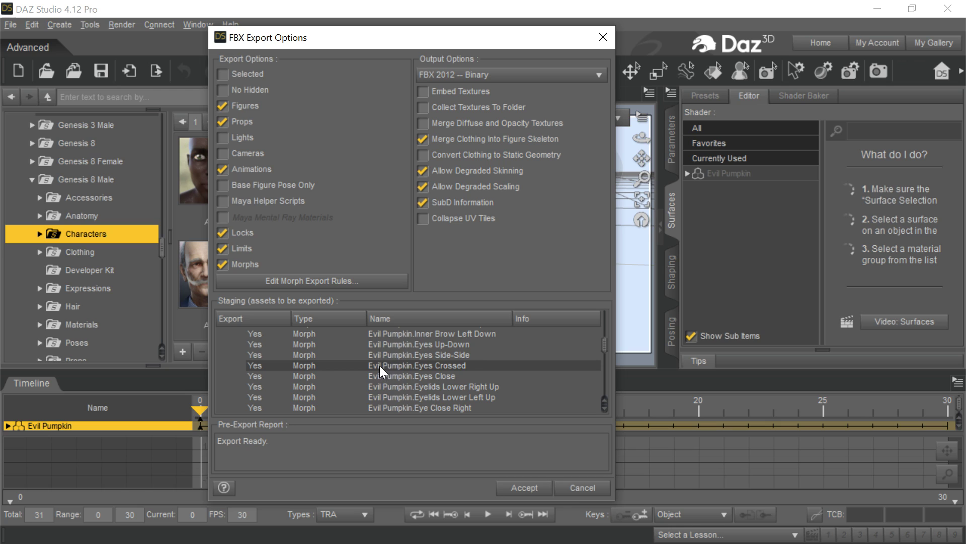
left_click(311, 280)
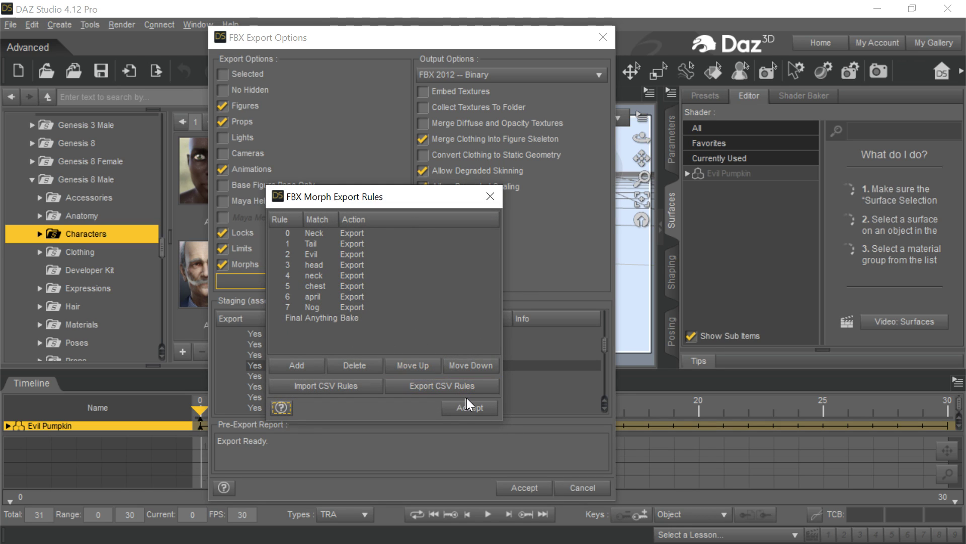
left_click(470, 407)
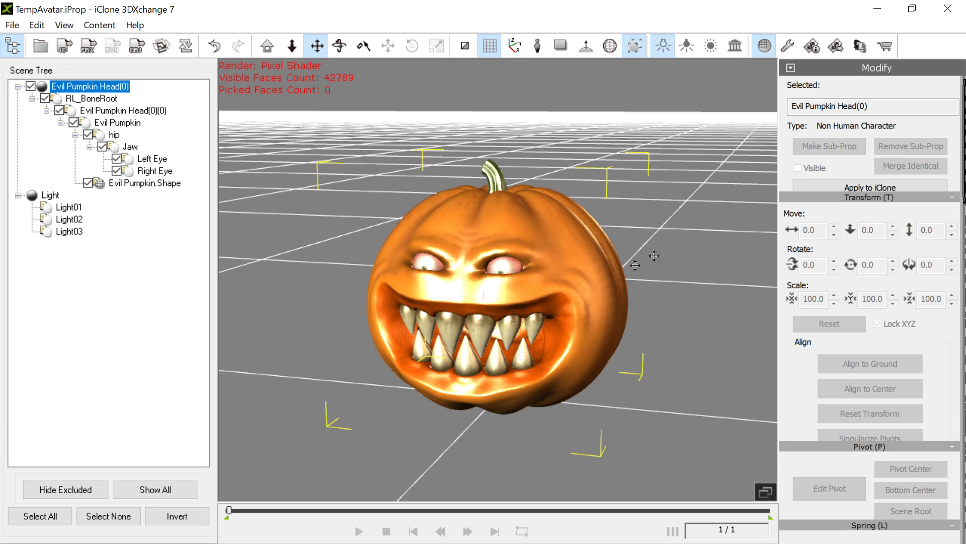
Import Evil Pumpkin Head.fbx into 3DXchange without animation and apply it to iClone
left_click(11, 25)
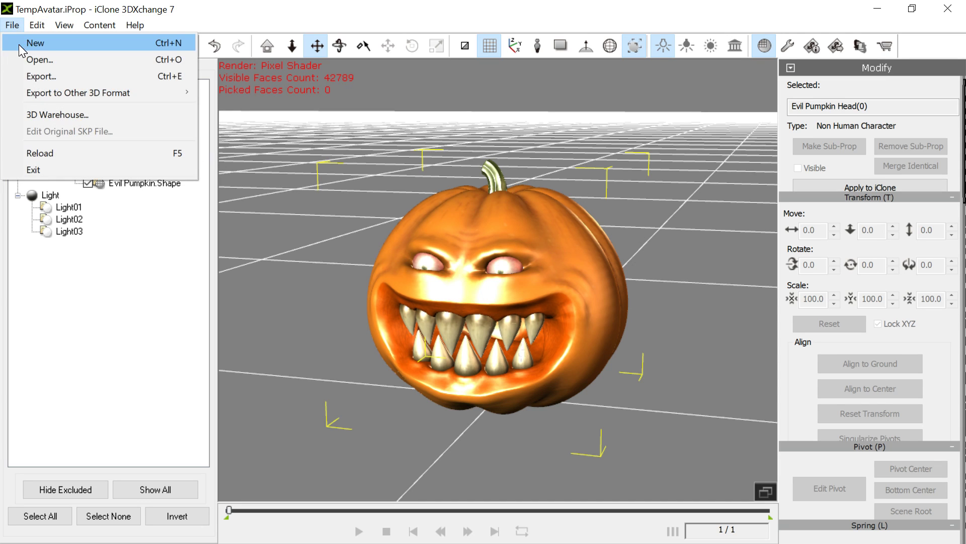
left_click(39, 59)
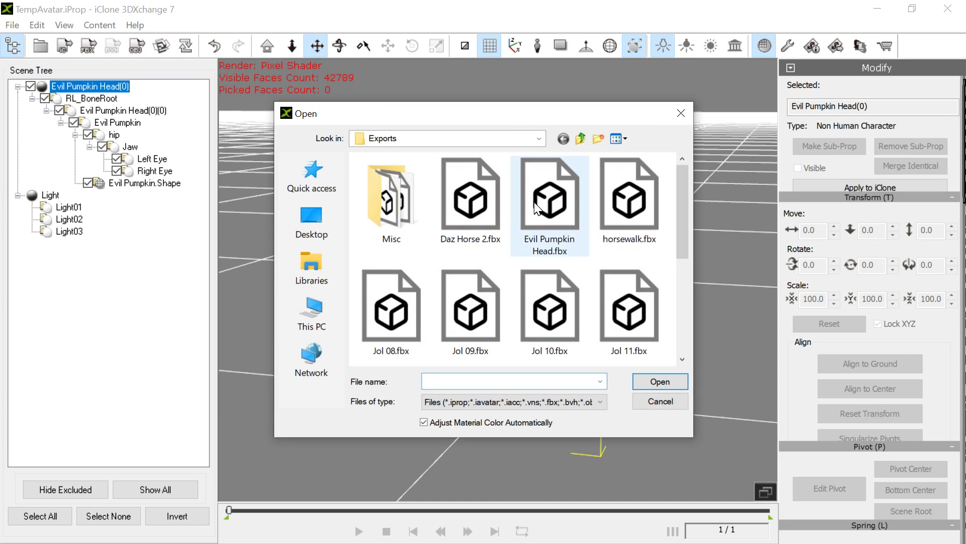
left_click(659, 382)
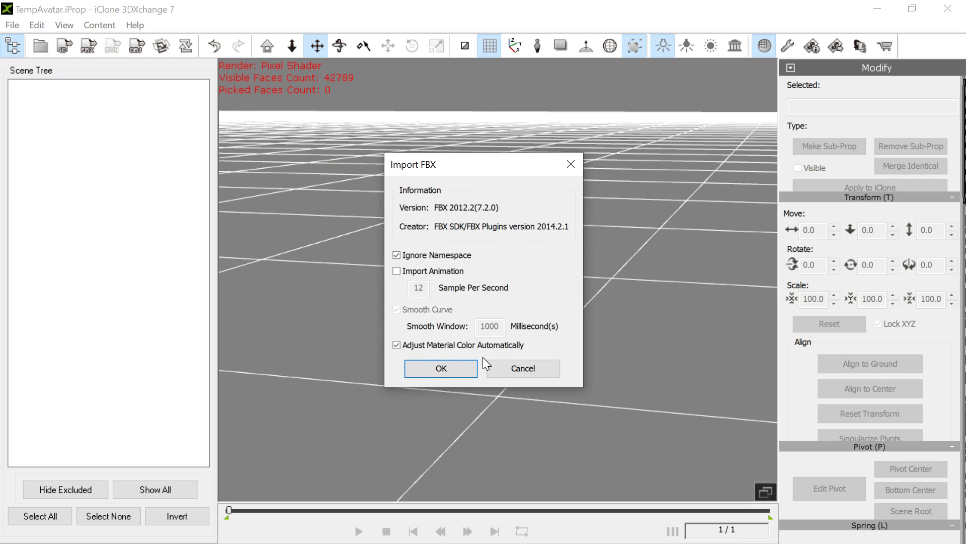
left_click(440, 368)
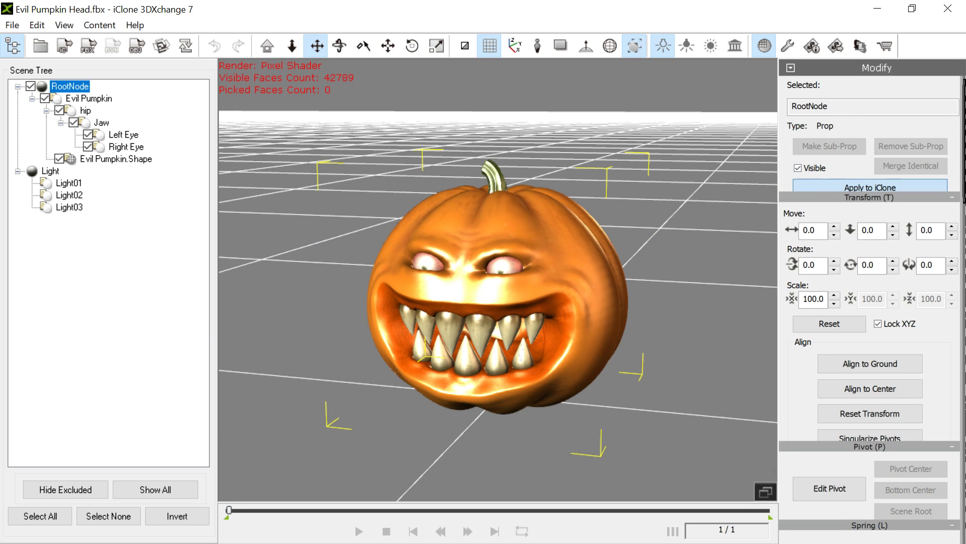
left_click(869, 188)
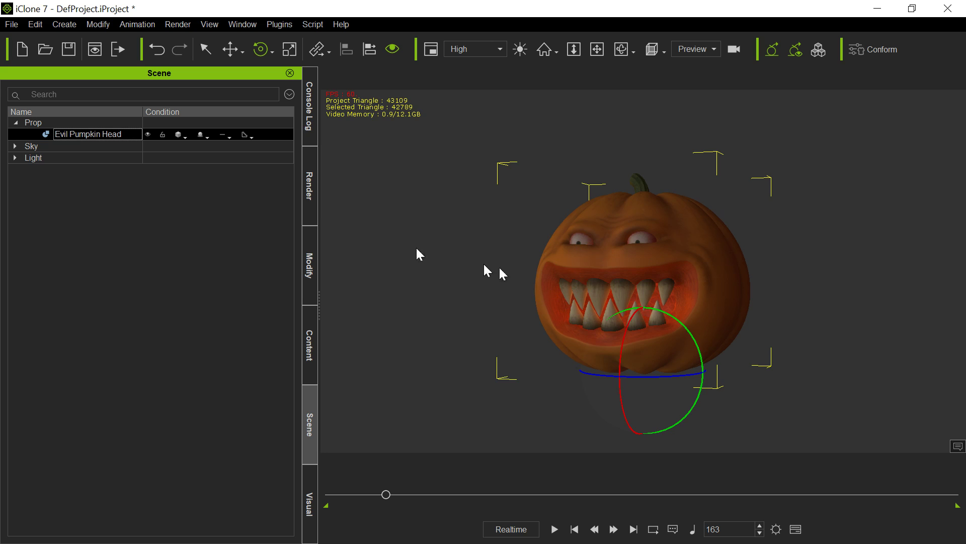
mouse_move(327, 278)
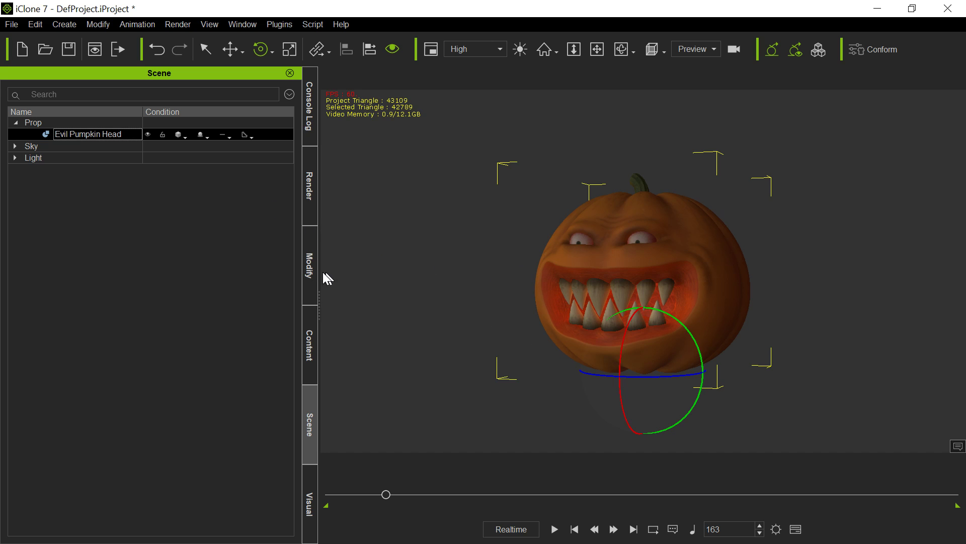
mouse_move(309, 294)
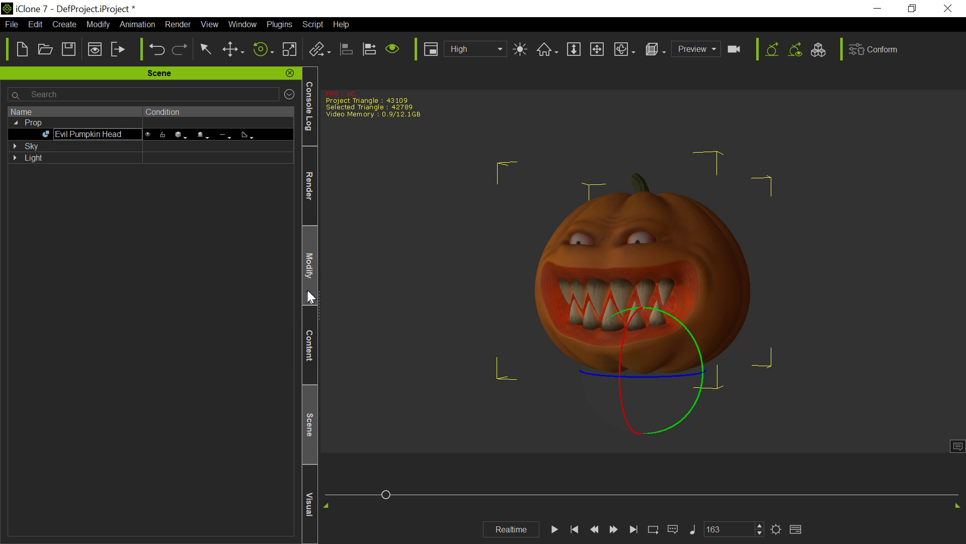
Run Morph Creator on the pumpkin prop, auto-converting its detected morphs into a morph list
left_click(309, 265)
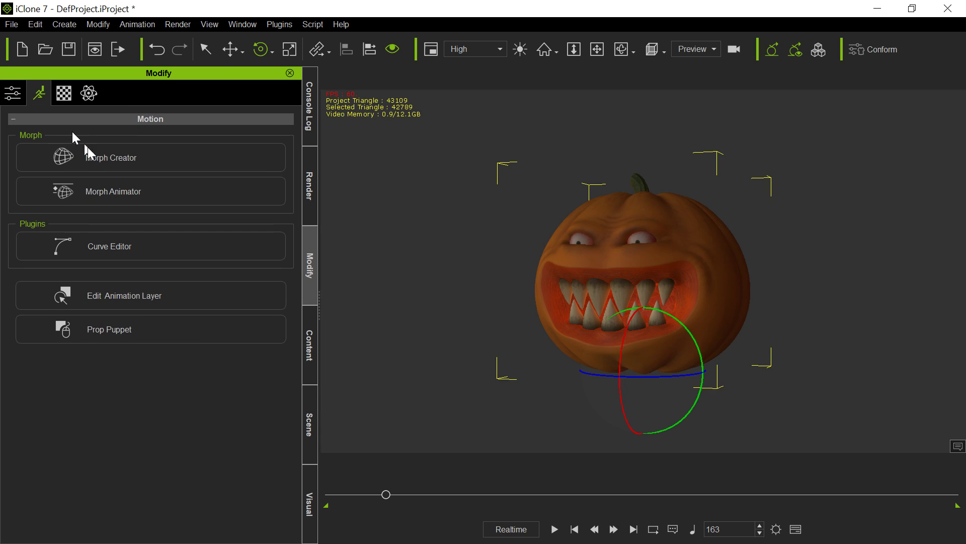
mouse_move(450, 370)
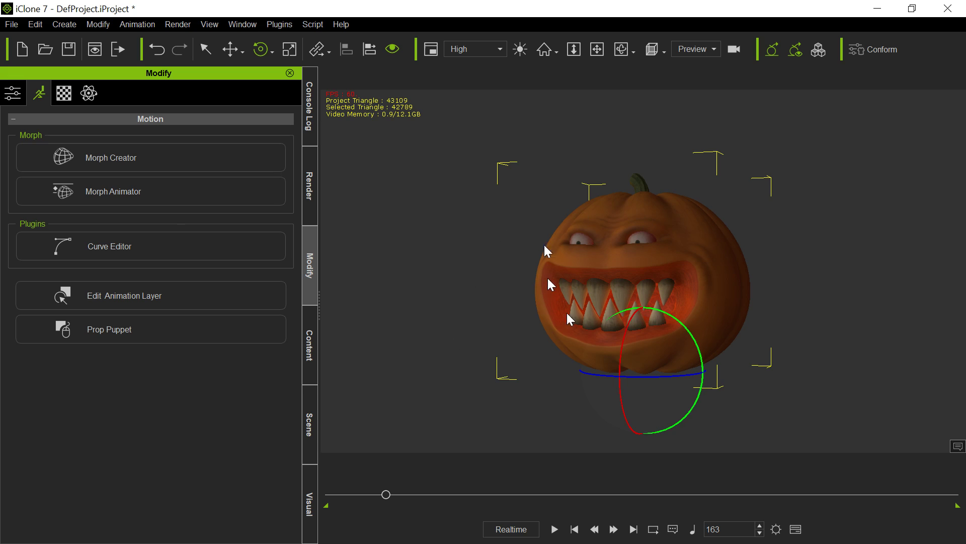
mouse_move(429, 223)
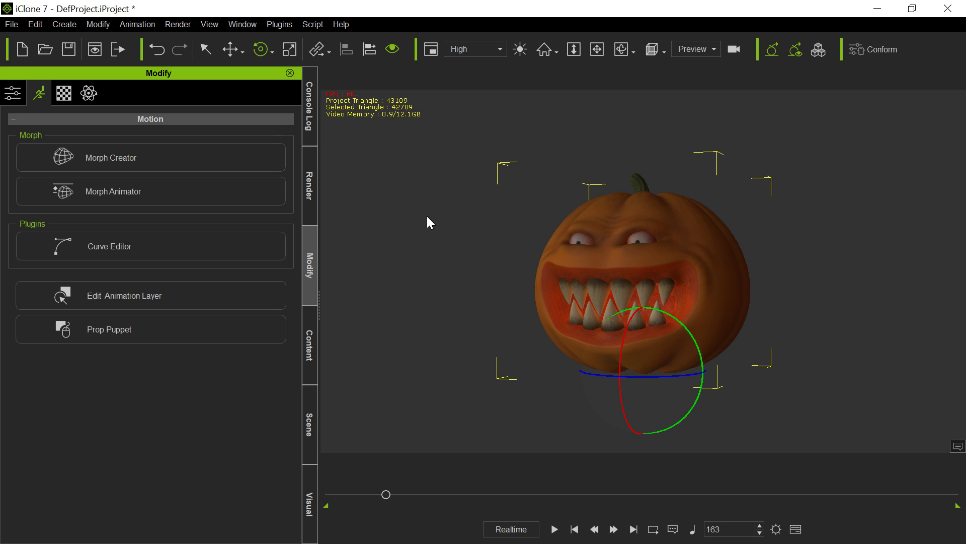
left_click(111, 157)
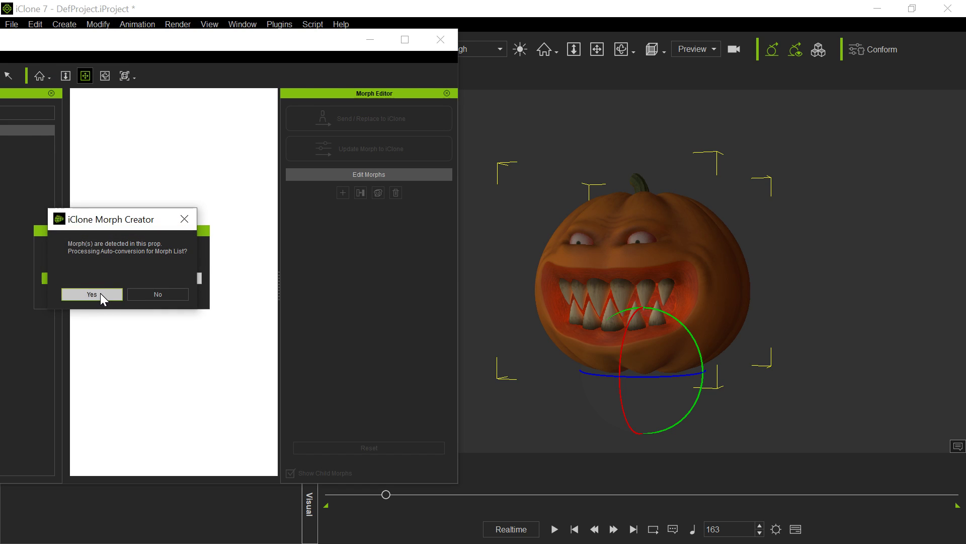
left_click(92, 294)
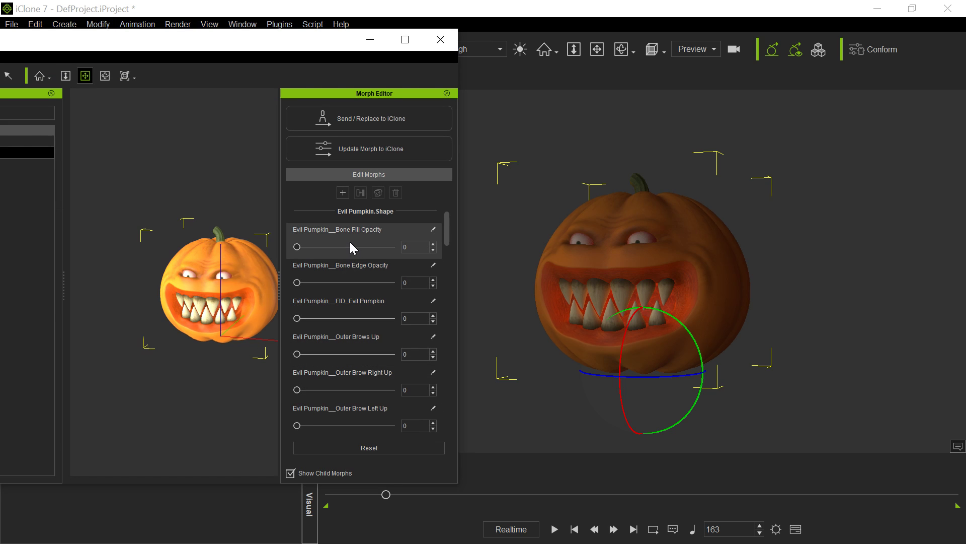
mouse_move(386, 118)
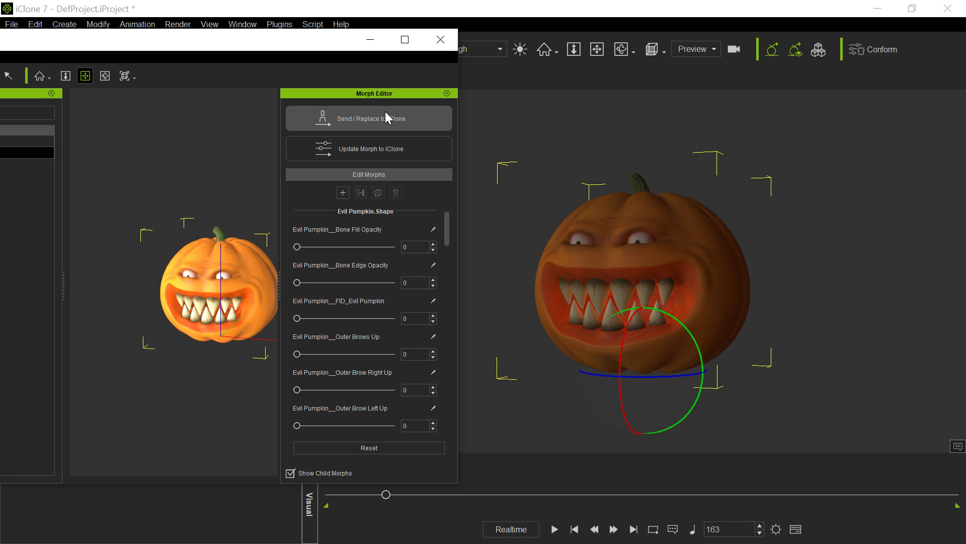
mouse_move(351, 131)
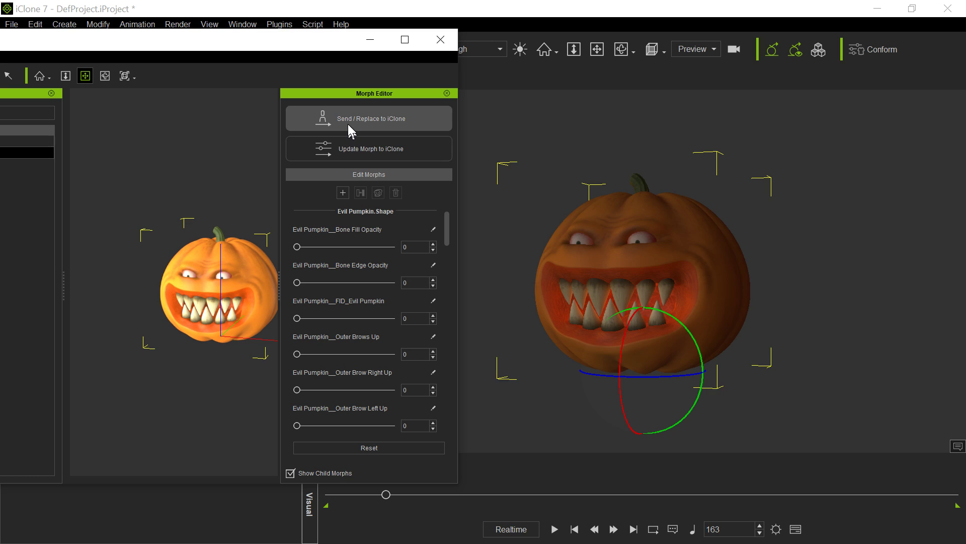
Replace the pumpkin in the scene with the morphed version and send it to 3DXchange
left_click(368, 118)
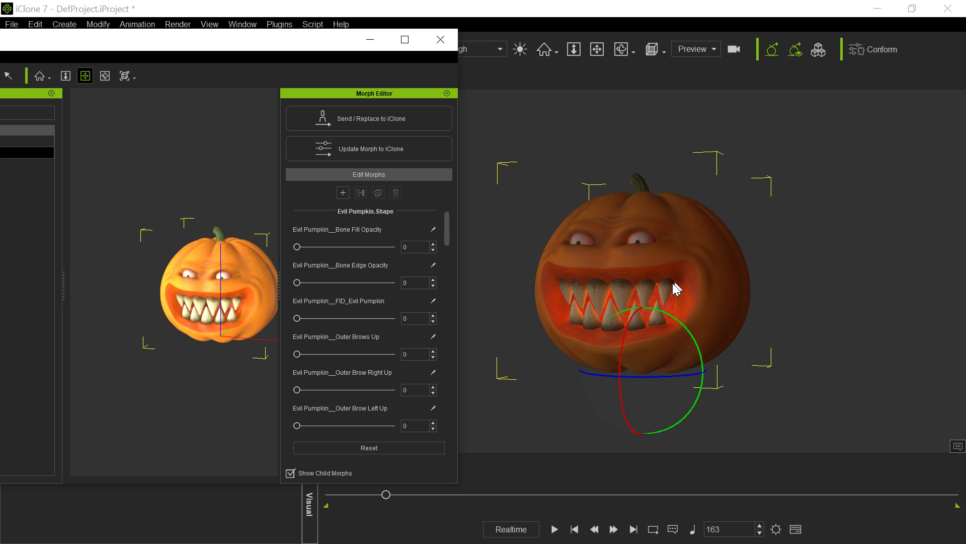
left_click(447, 93)
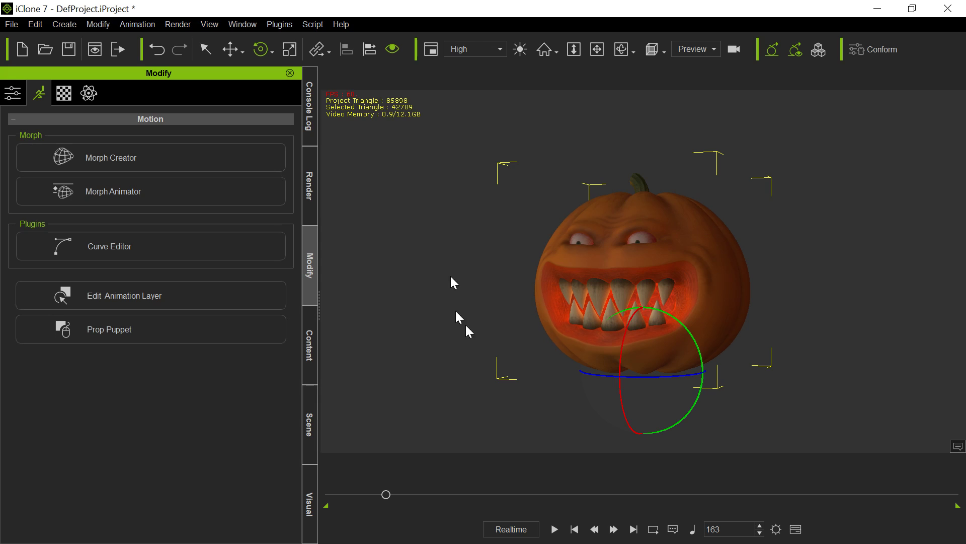
mouse_move(651, 283)
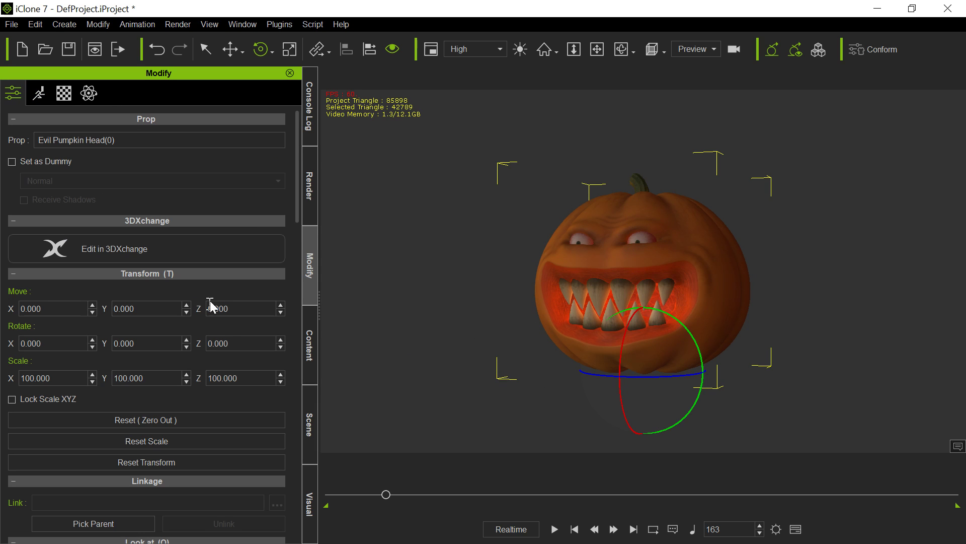
left_click(146, 248)
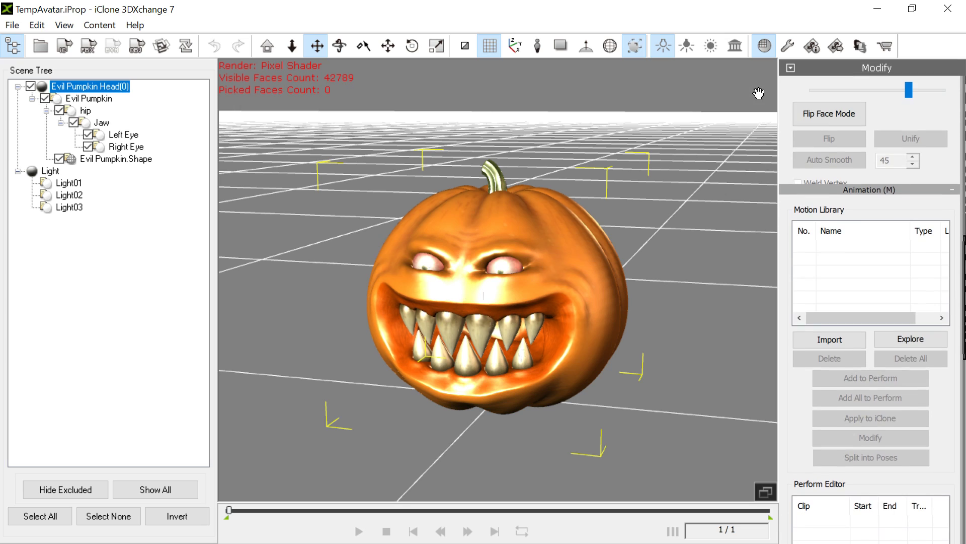
Convert the Evil Pumpkin Head to a non-human character, adding an RL_BoneRoot to its hierarchy
scroll("down", 3)
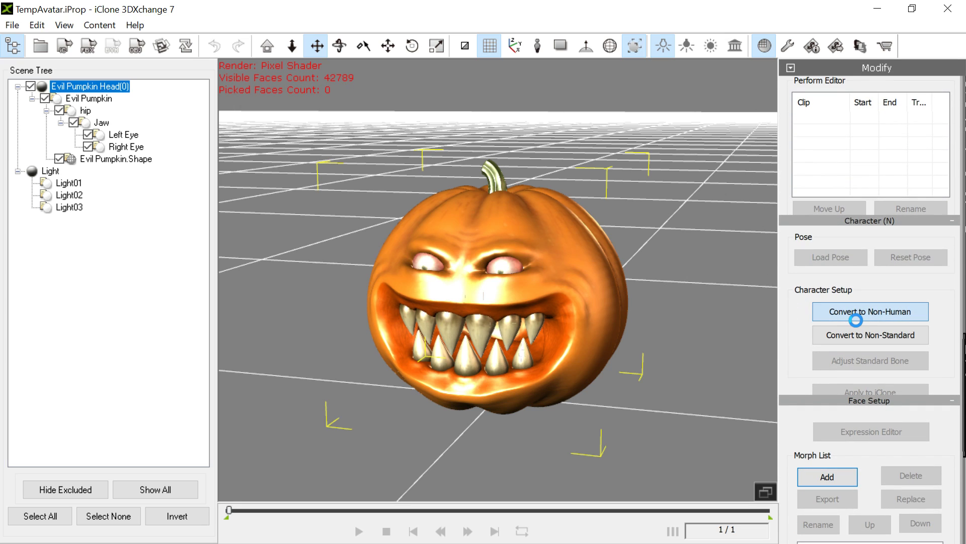
left_click(870, 311)
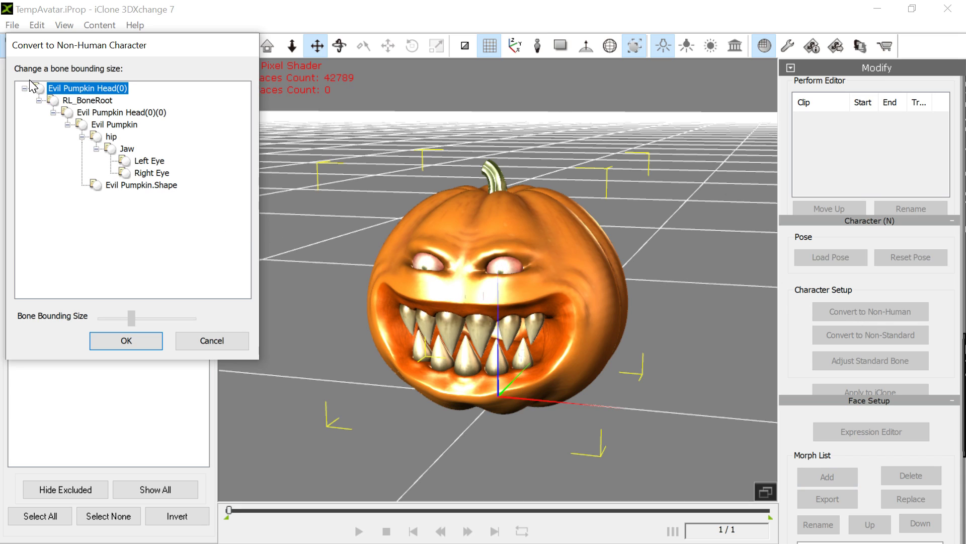
mouse_move(126, 341)
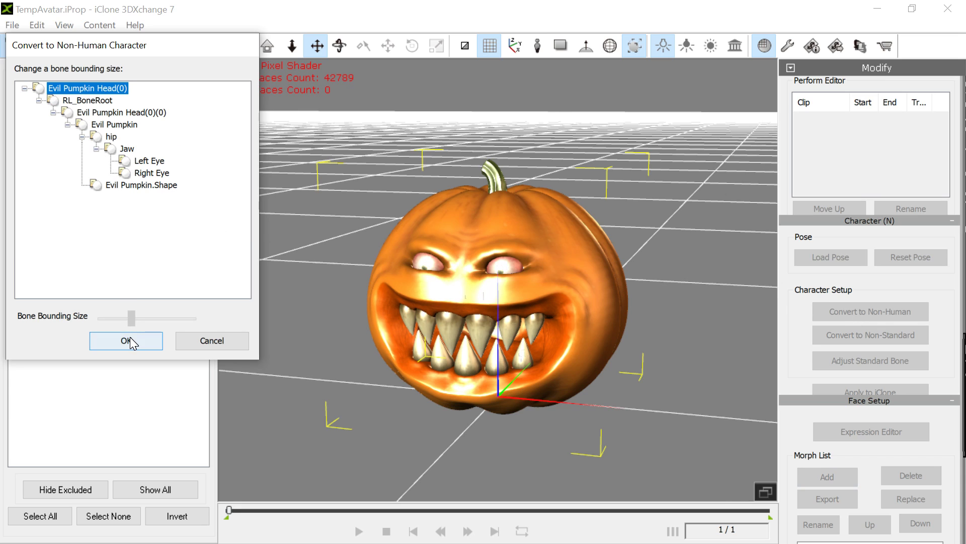
left_click(125, 340)
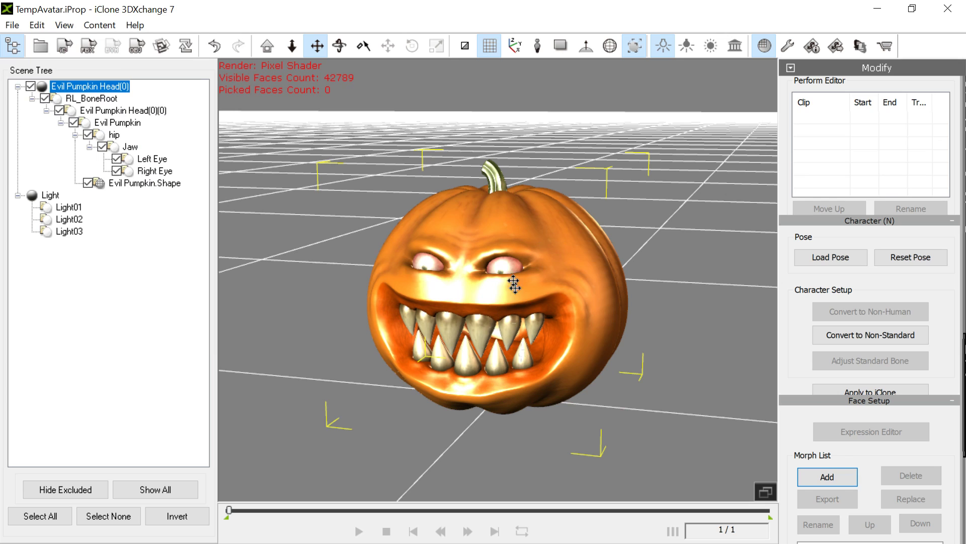
scroll("down", 3)
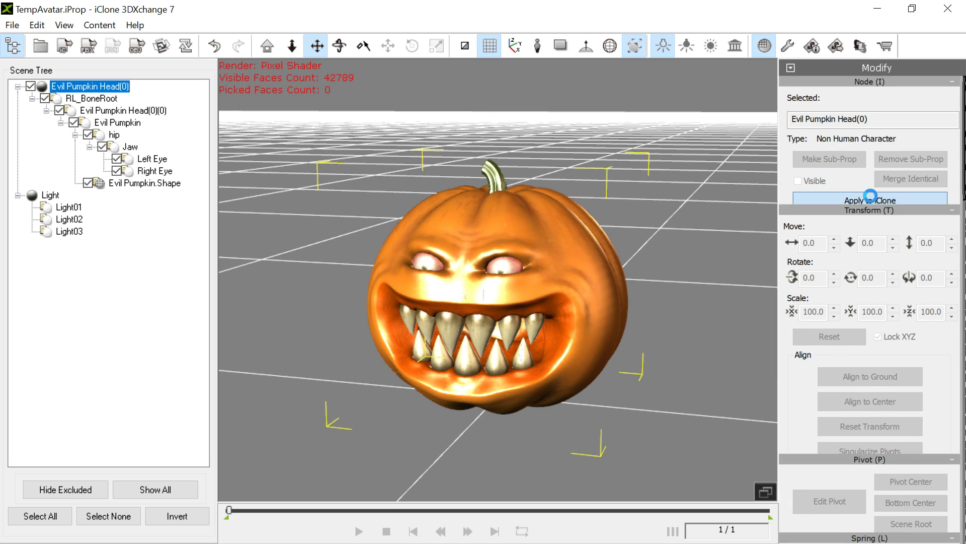
mouse_move(721, 164)
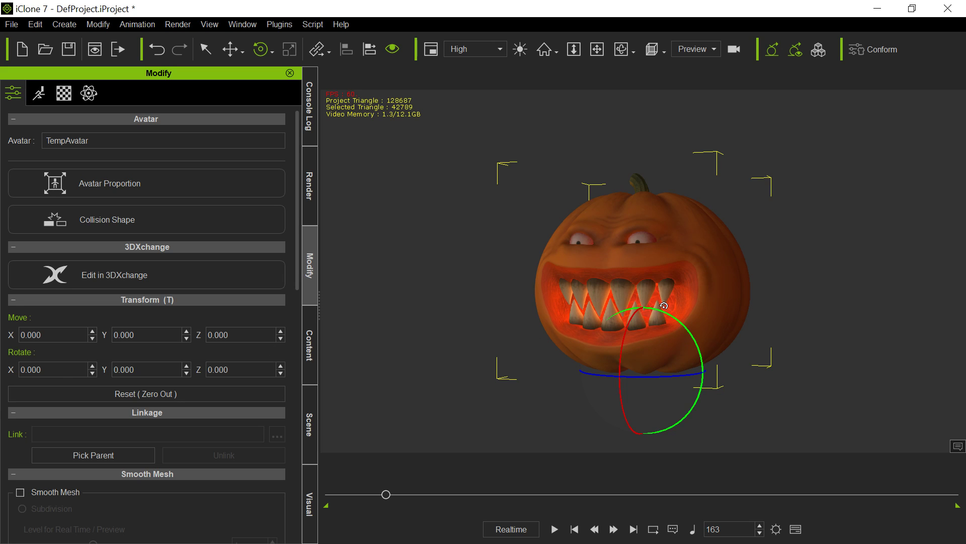
Select the Evil Pumpkin Head props and TempAvatar in the Scene list, showing Modify options
left_click(308, 424)
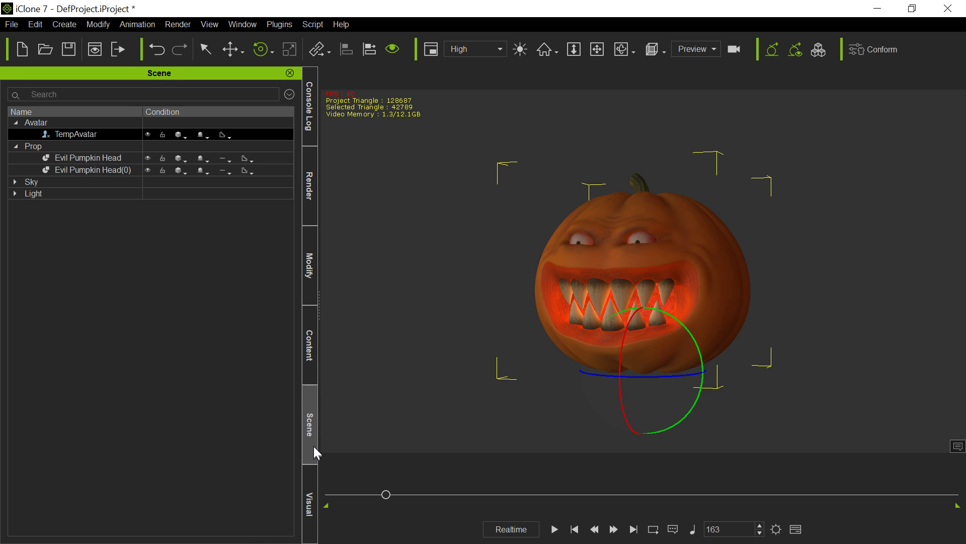
left_click(88, 158)
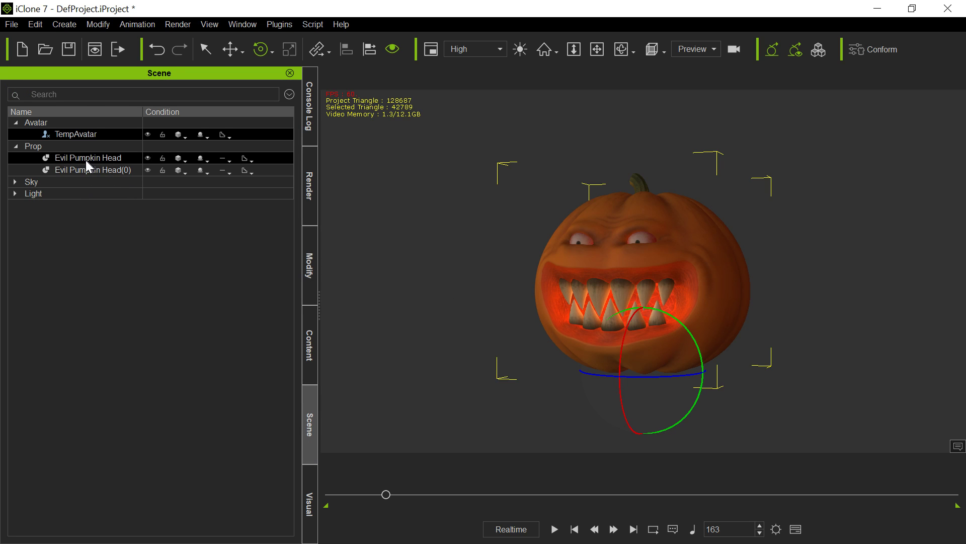
left_click(93, 170)
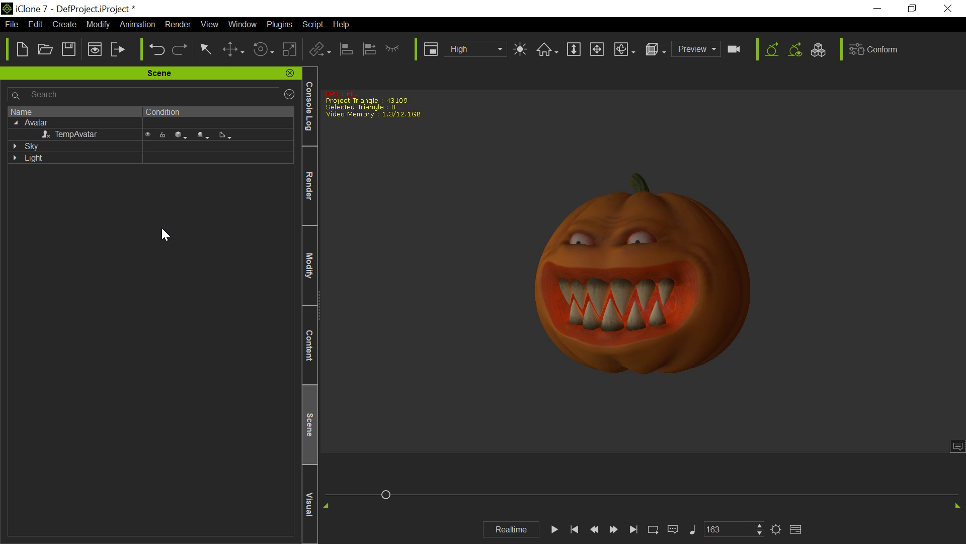
left_click(71, 133)
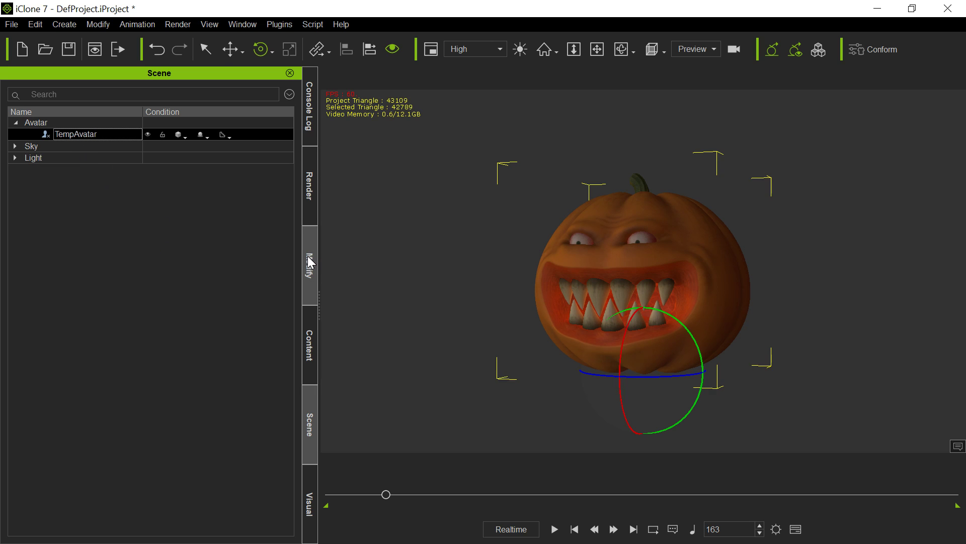
left_click(308, 263)
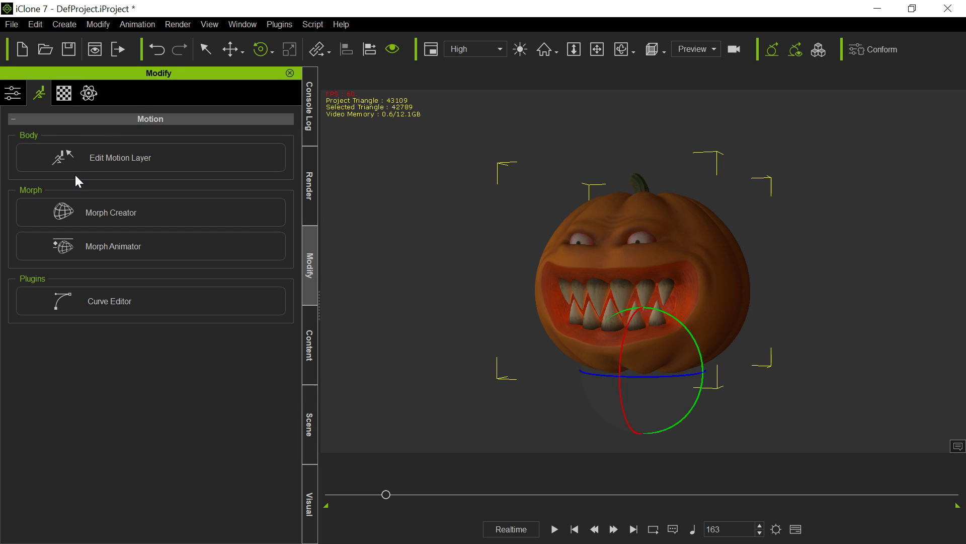
left_click(113, 246)
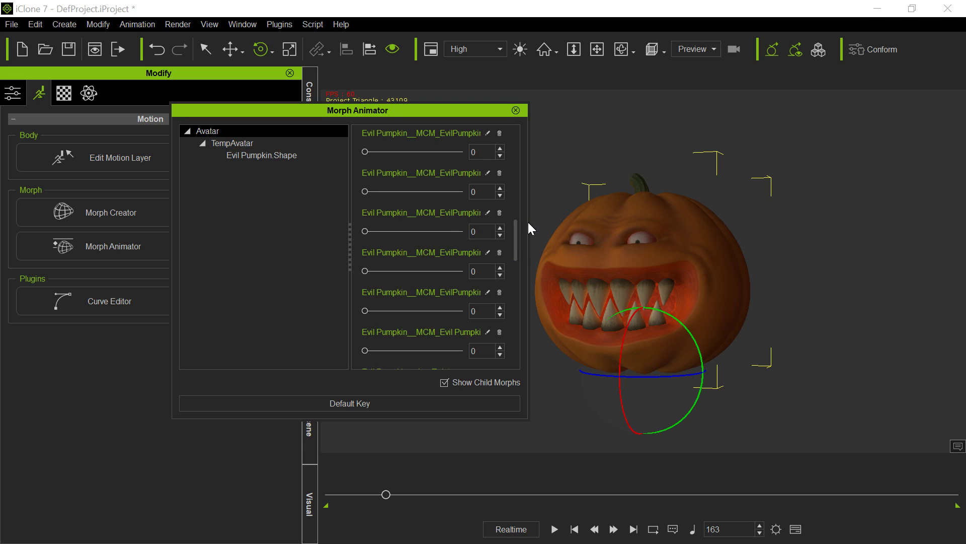
mouse_move(528, 221)
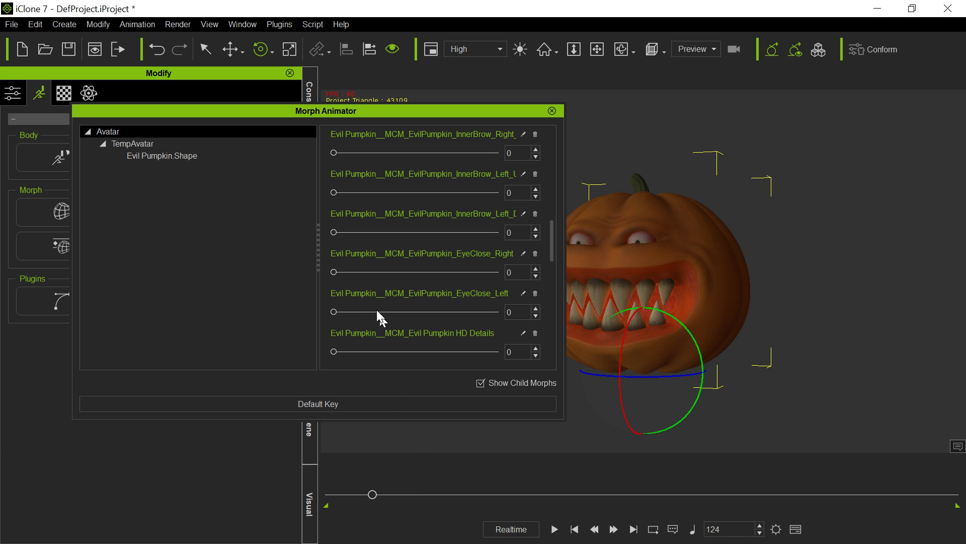
mouse_move(332, 274)
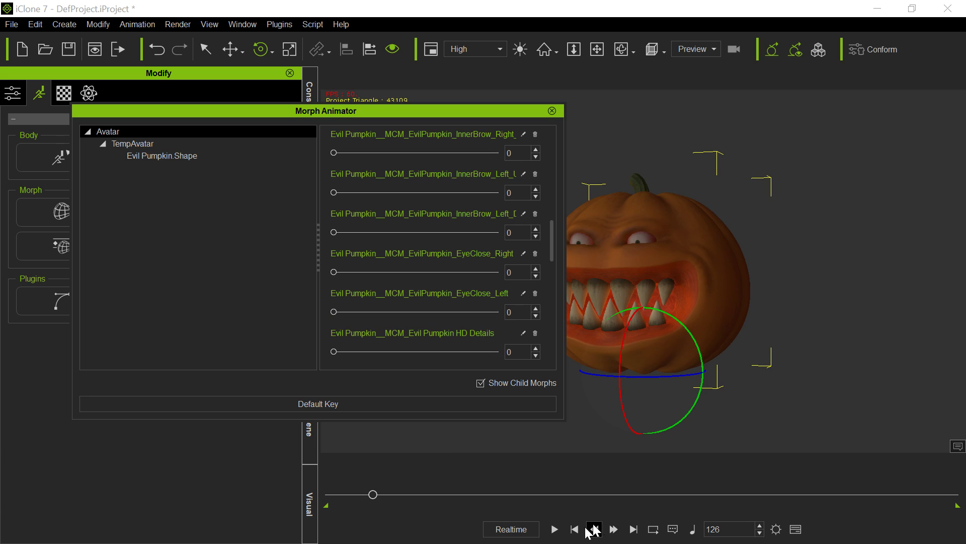
left_click(553, 529)
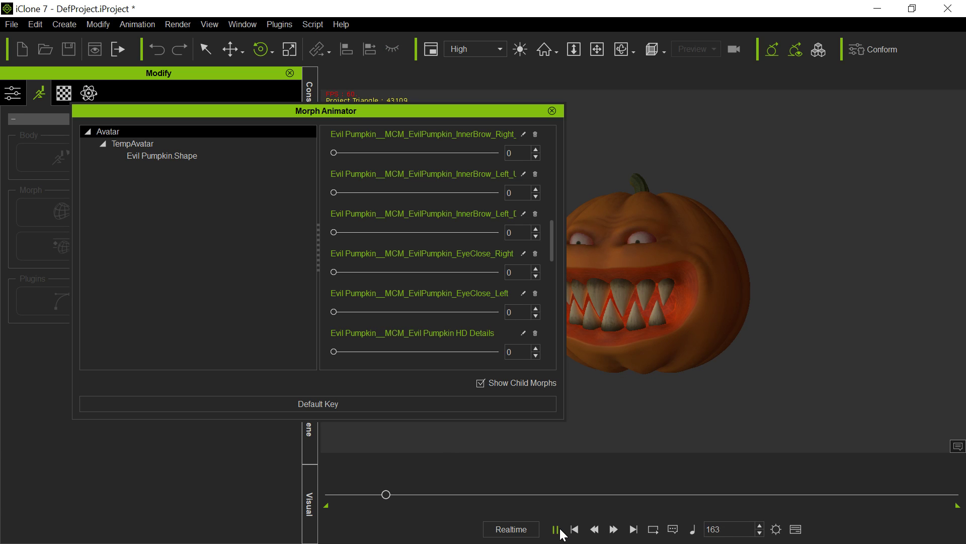
left_click(554, 529)
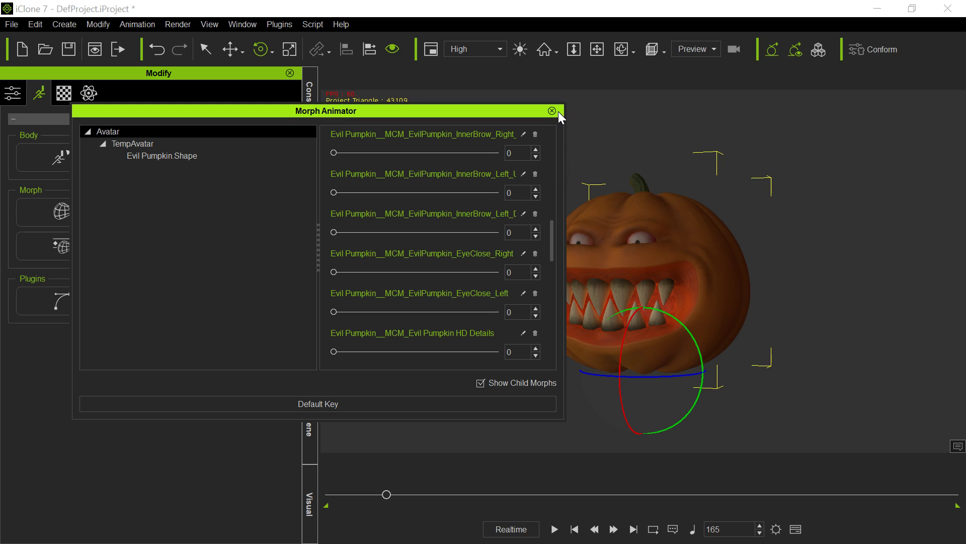
left_click(552, 110)
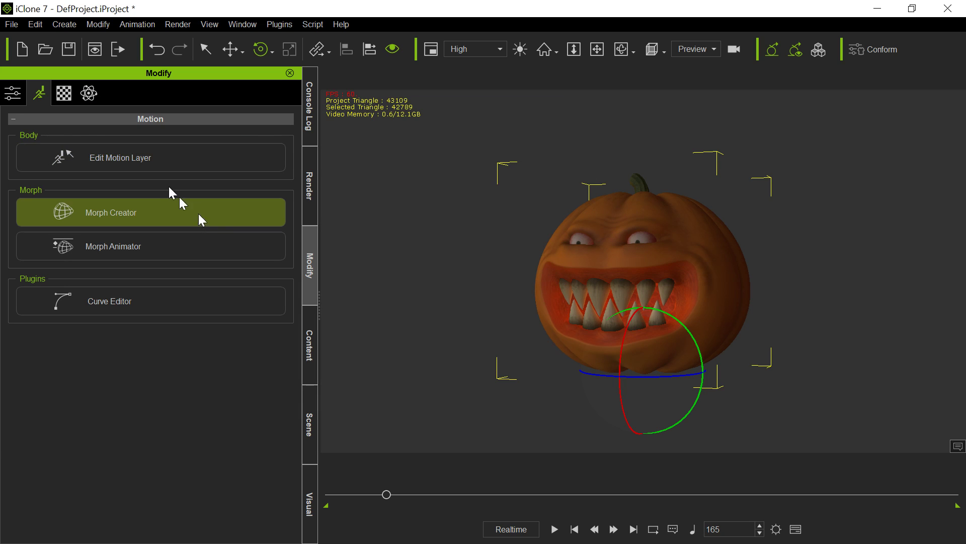
left_click(120, 157)
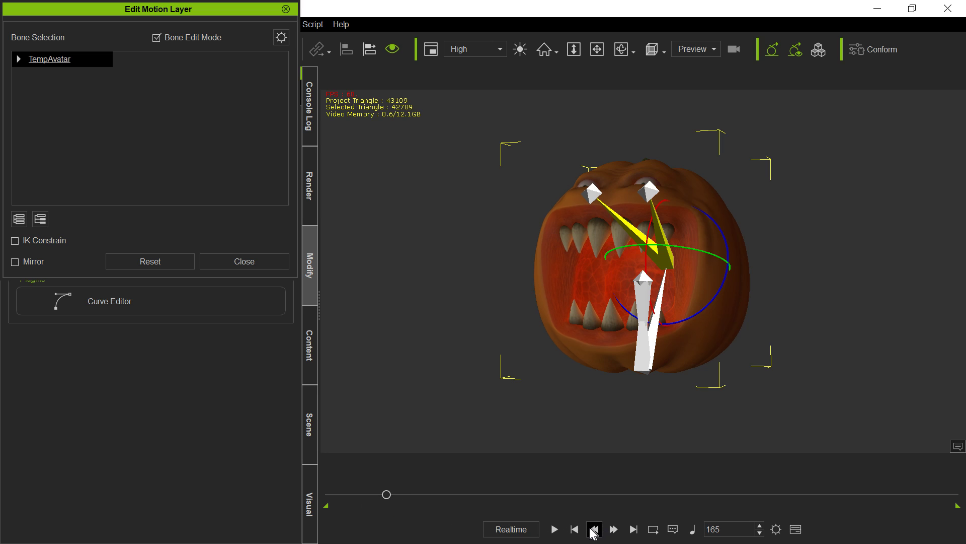
left_click(593, 529)
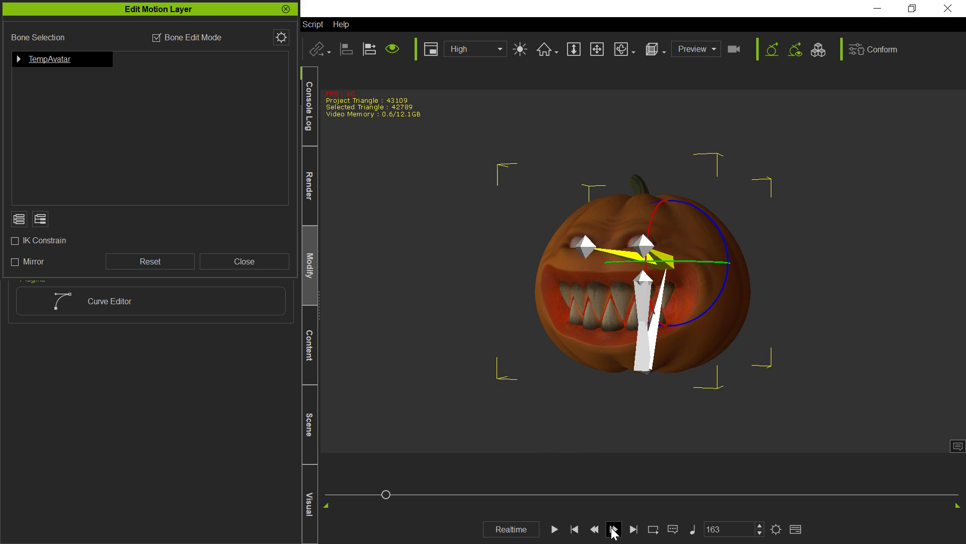
left_click(612, 529)
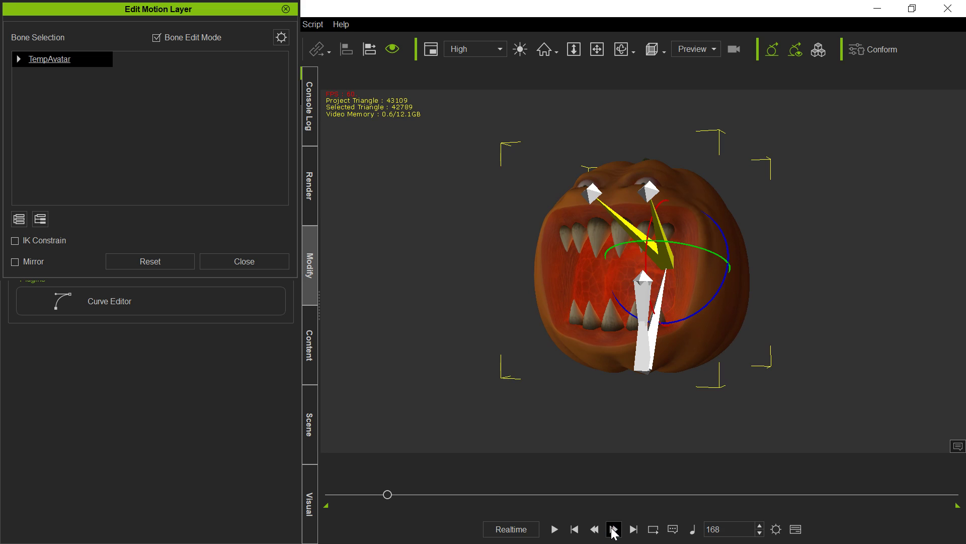
left_click(613, 529)
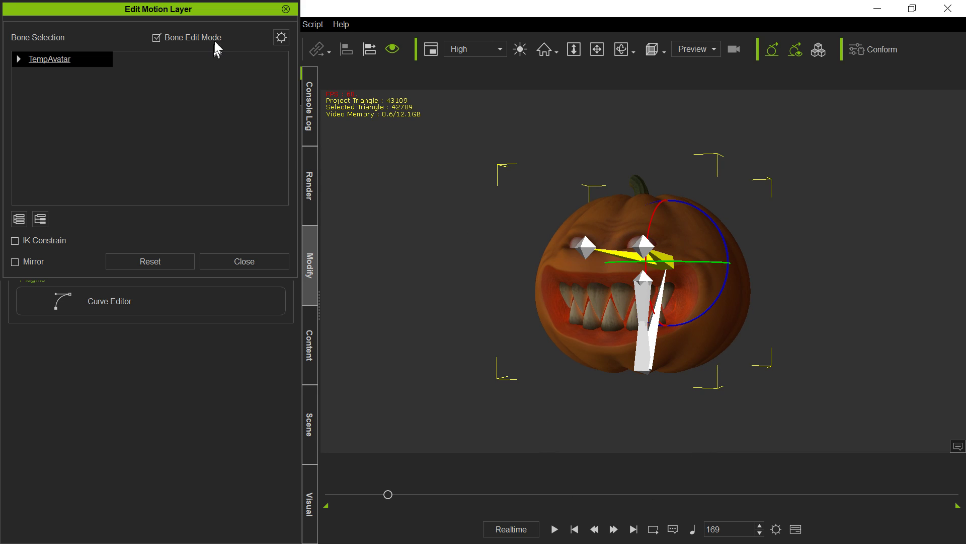
left_click(244, 260)
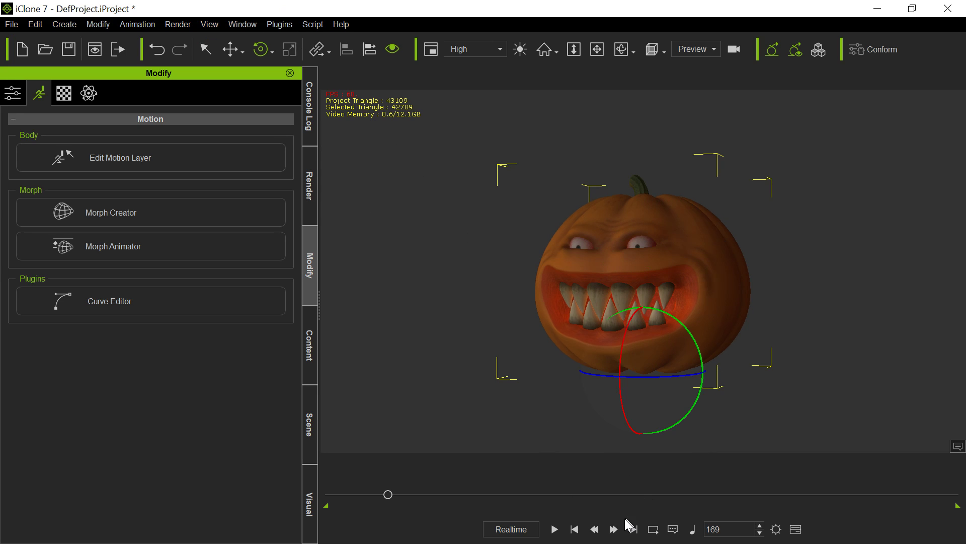
left_click(574, 529)
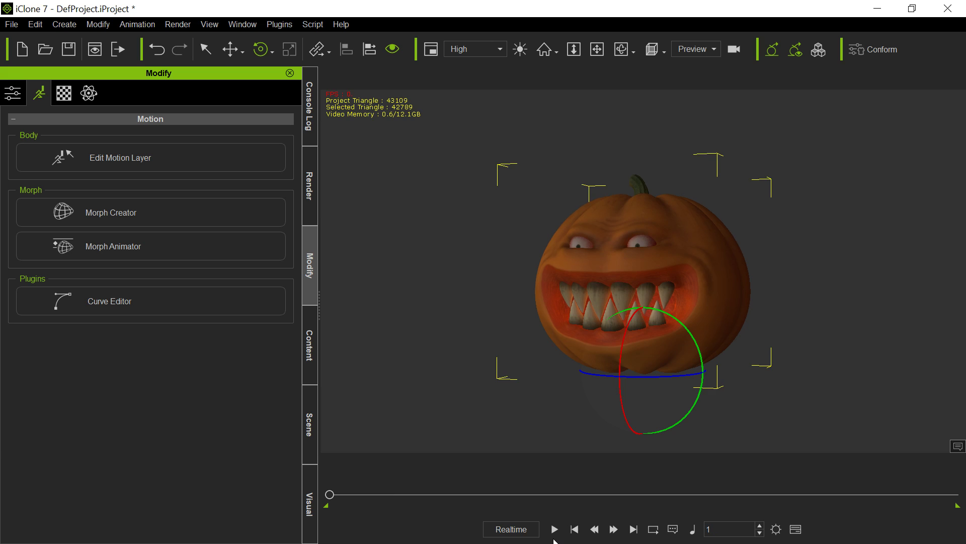
Play the pumpkin avatar's animation from the start on the timeline
left_click(554, 529)
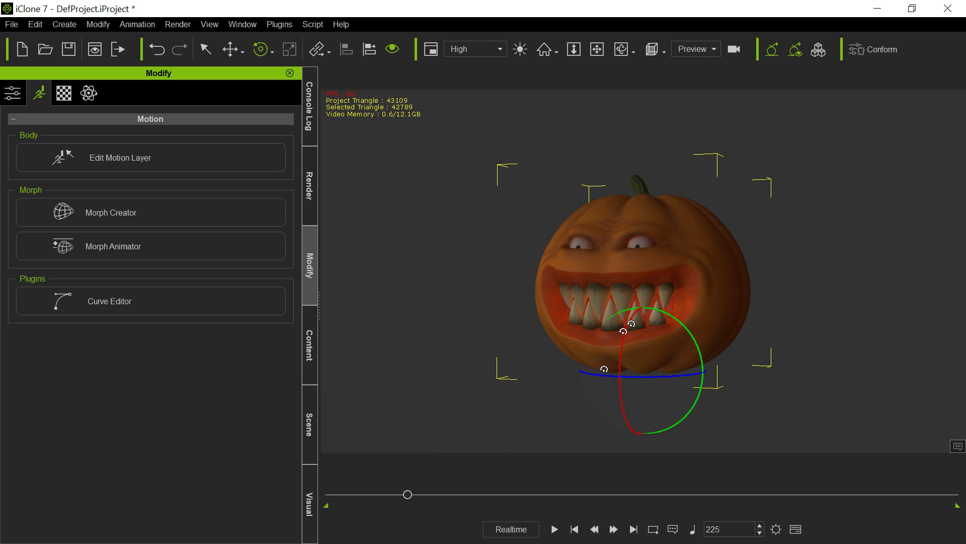
mouse_move(746, 296)
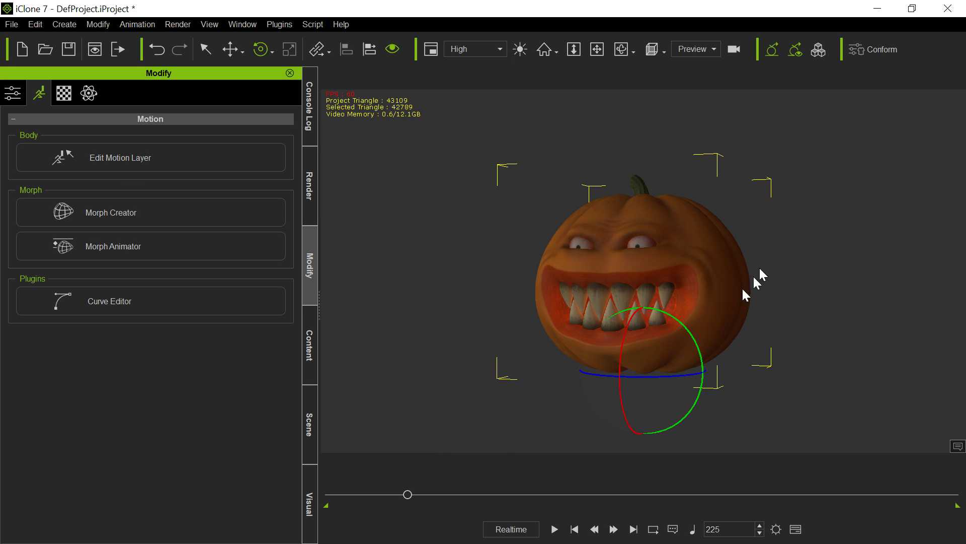
mouse_move(618, 204)
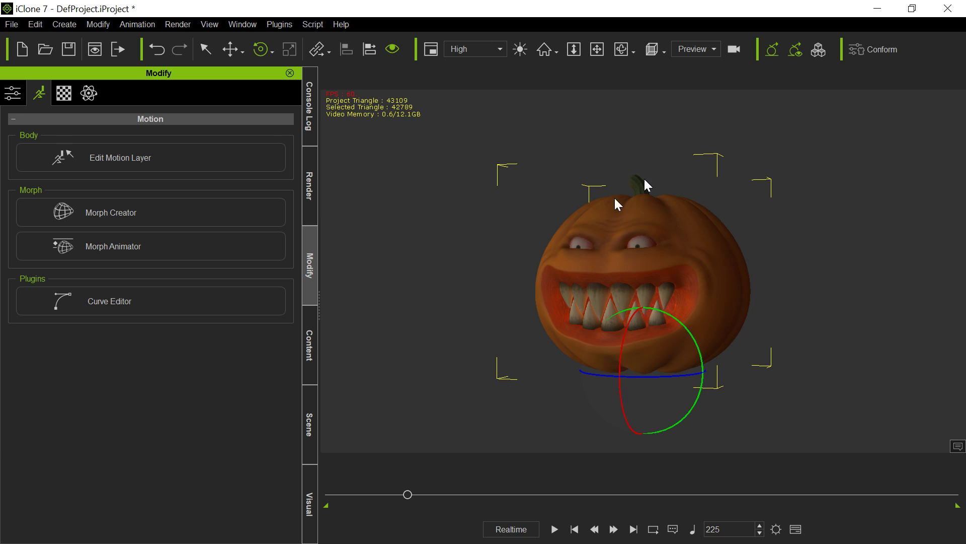
mouse_move(513, 263)
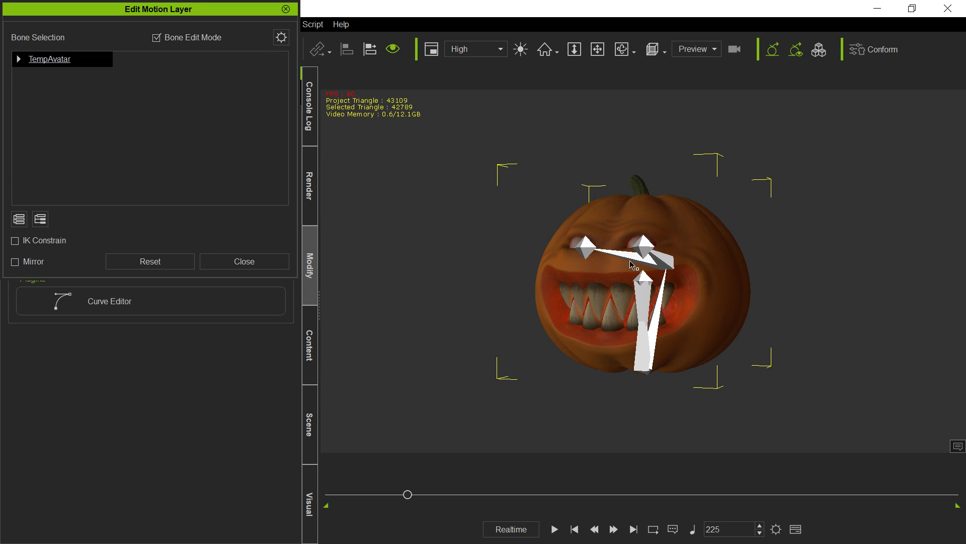
Pick the bone between the pumpkin's eyes, then close the Edit Motion Layer panel
left_click(644, 299)
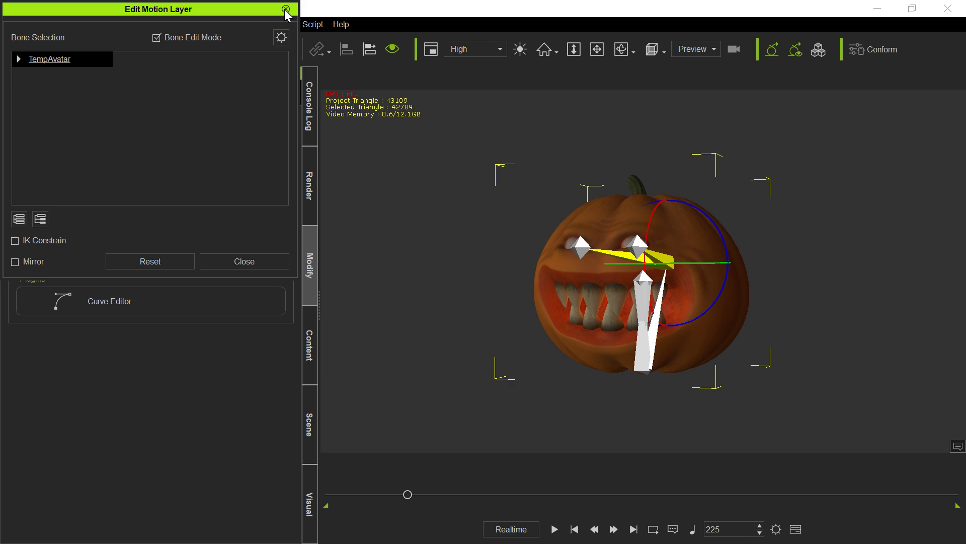
left_click(284, 10)
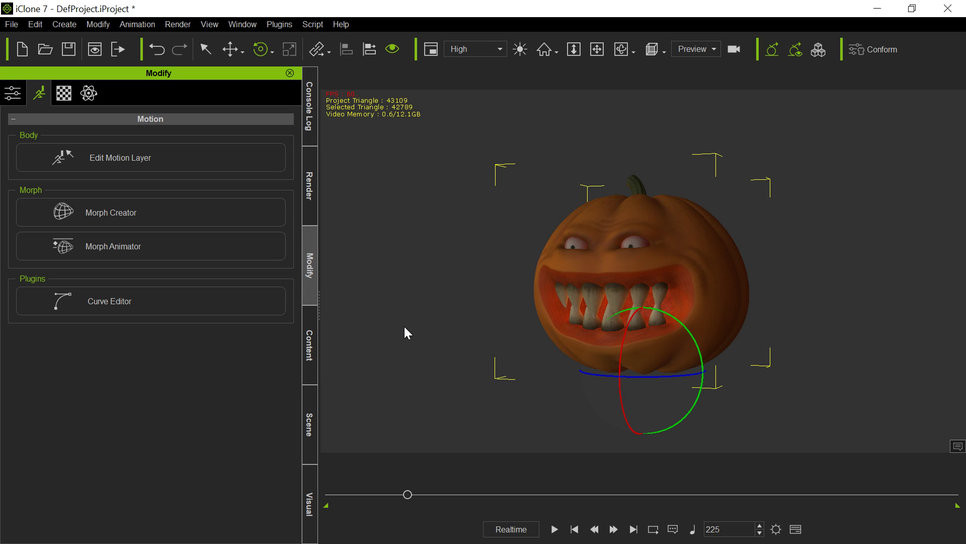
mouse_move(403, 281)
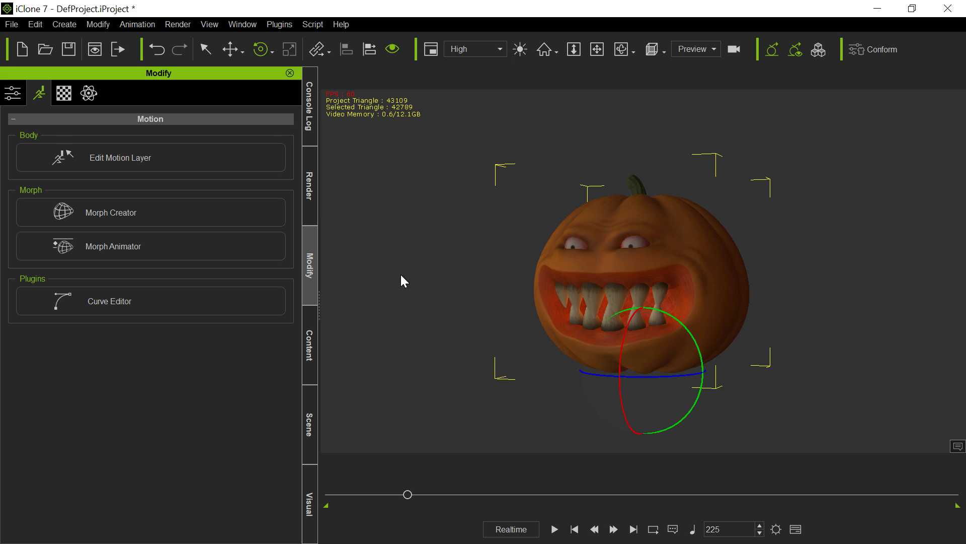